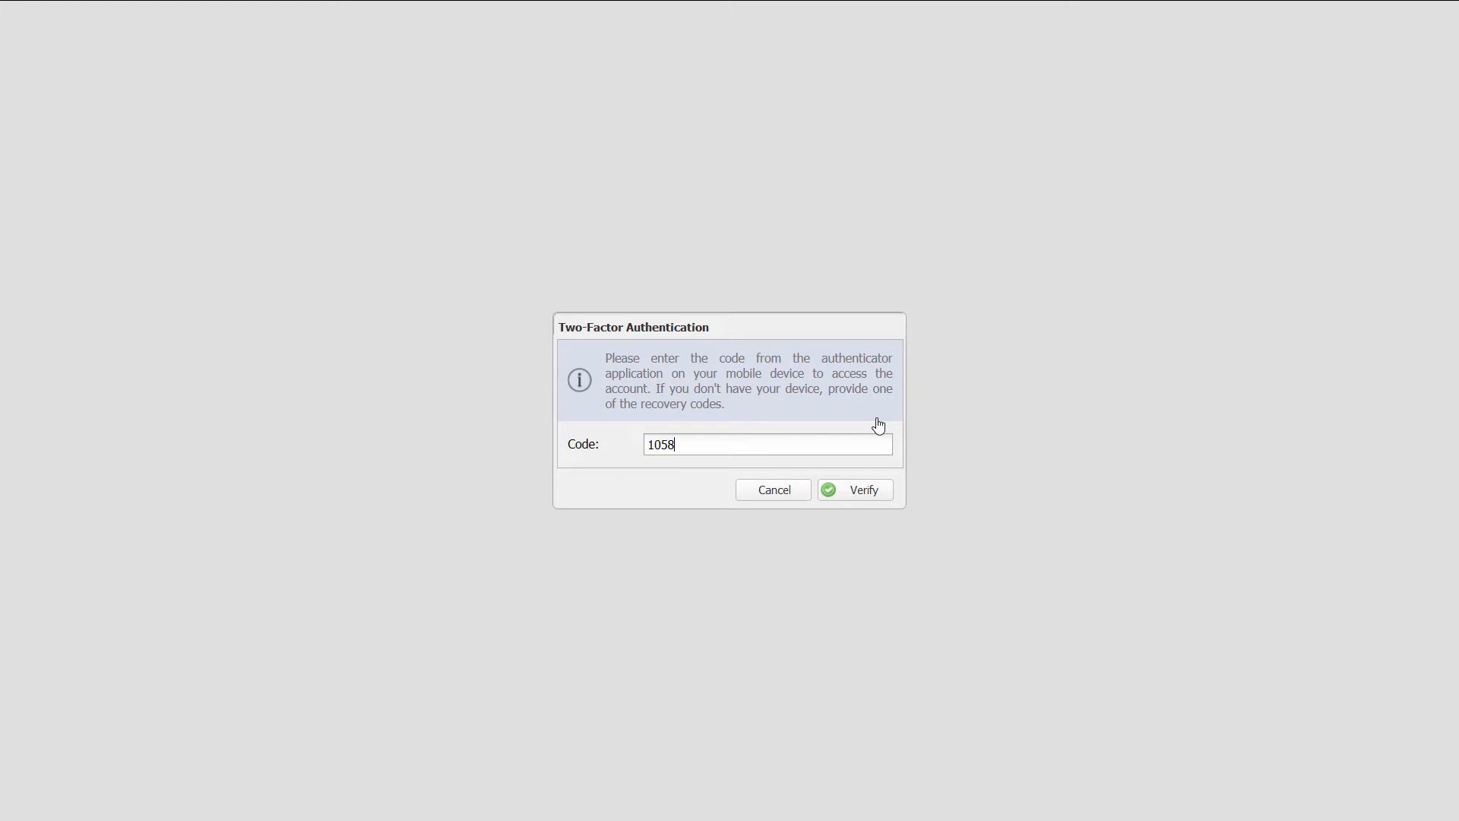
Verify the authenticator code to open the dashboard with RAM, environment, container and stack charts
click(854, 490)
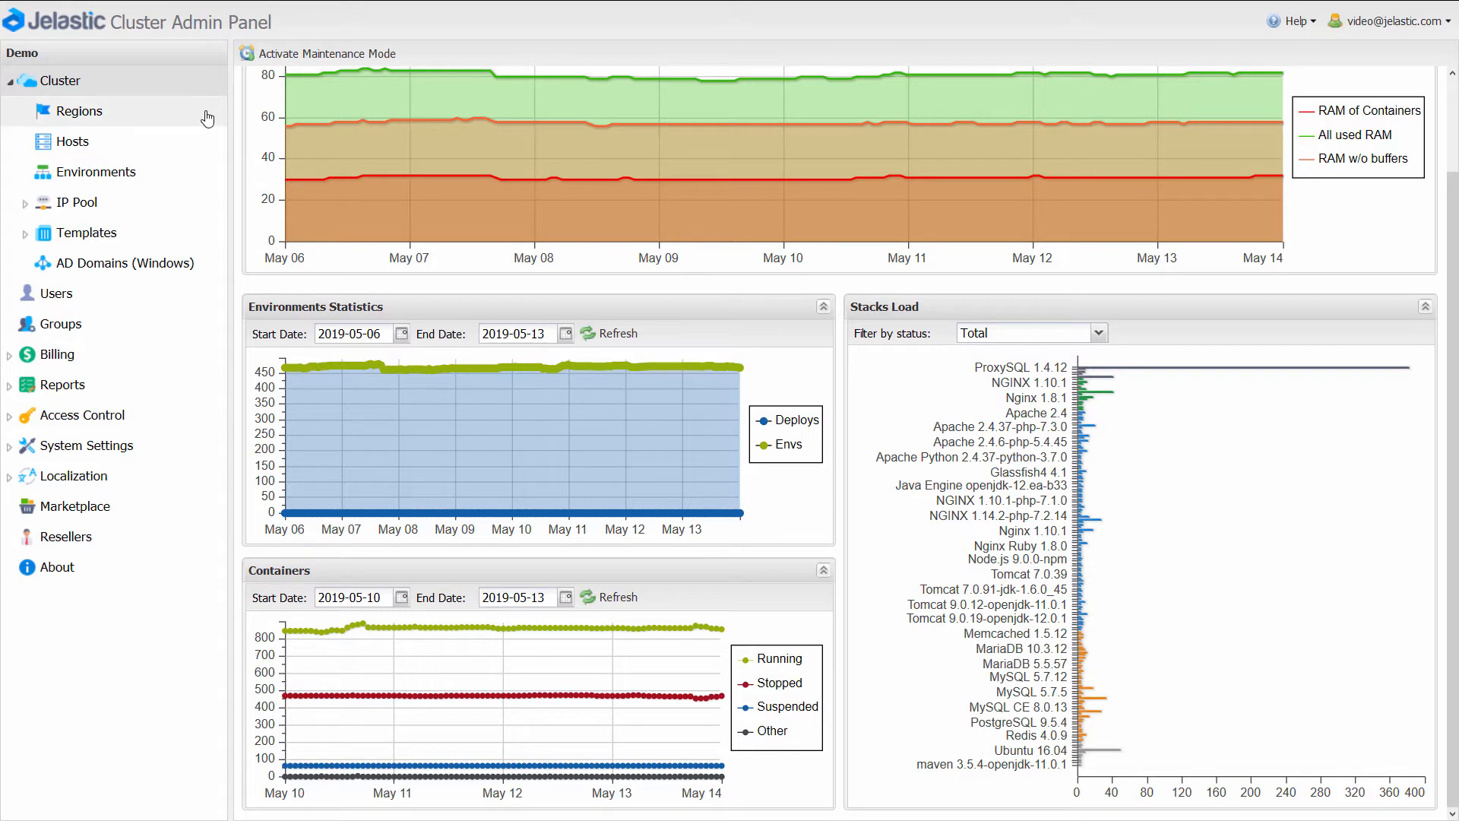
View the cluster regions list, then cancel the Add Region form without adding a region
click(78, 111)
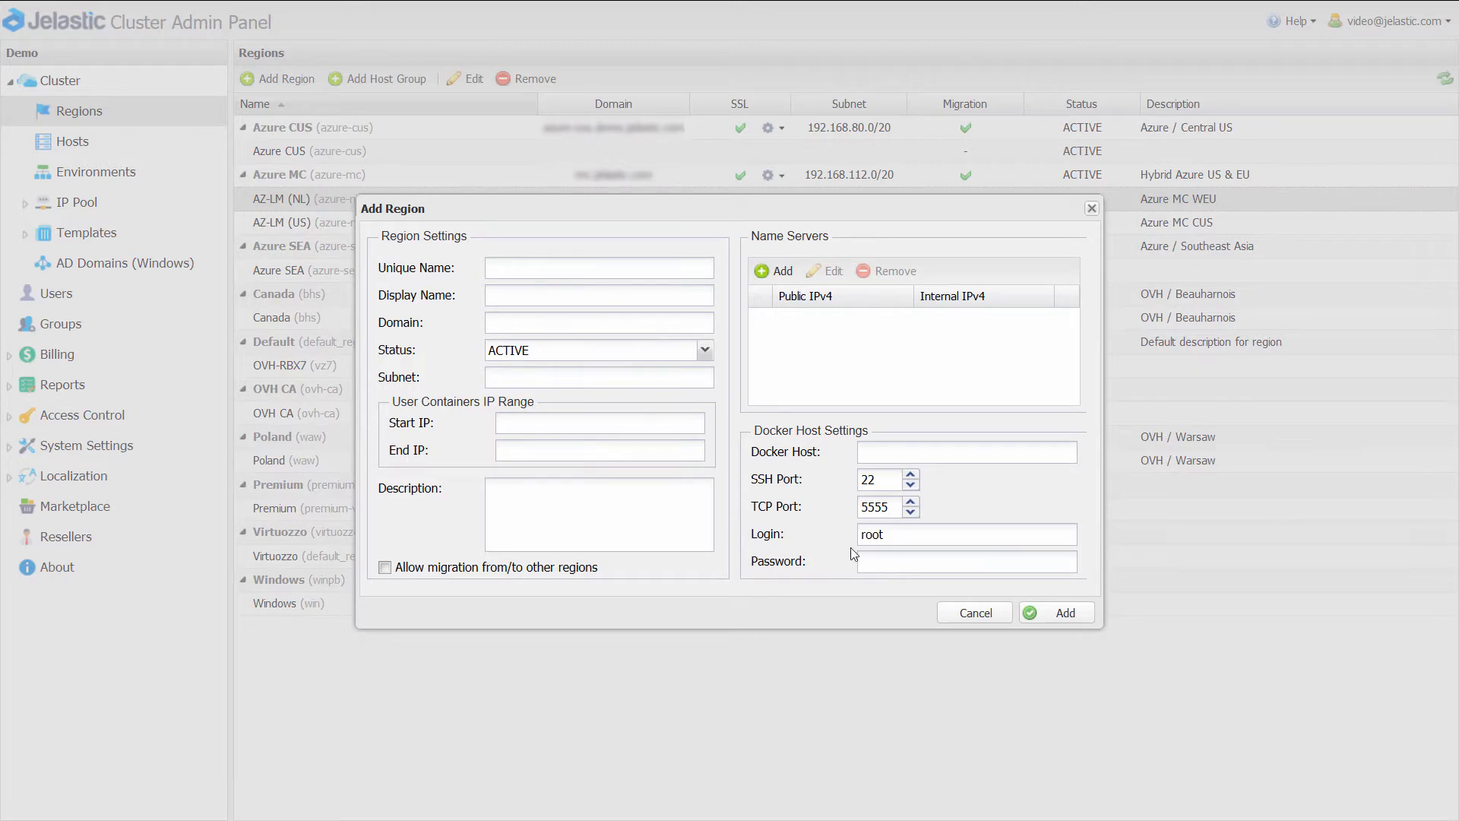
click(974, 613)
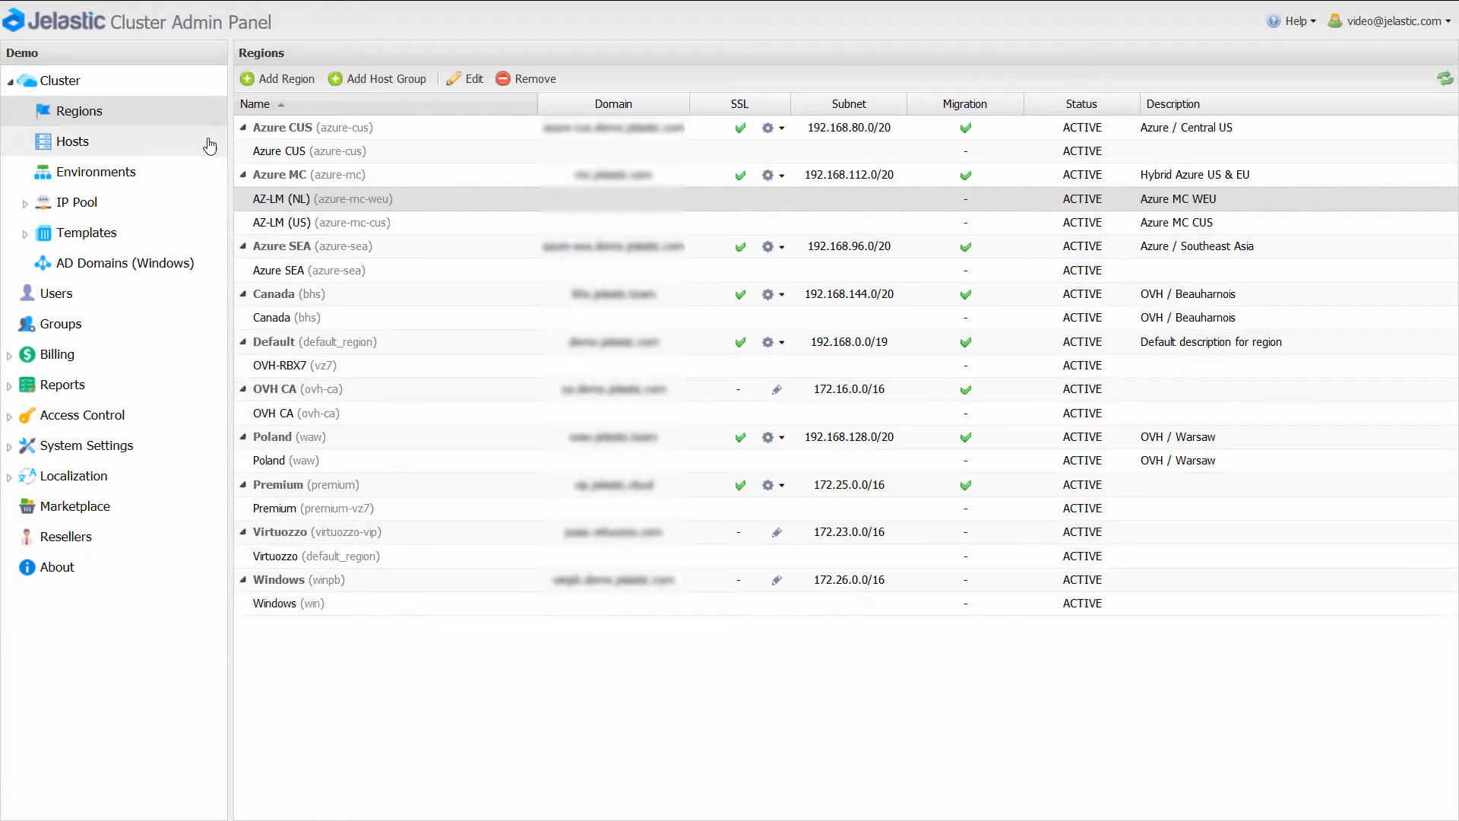
Check hosts hn01.mc-cus and hn05.rbx-7, then page through hn05.rbx-7's containers
click(72, 141)
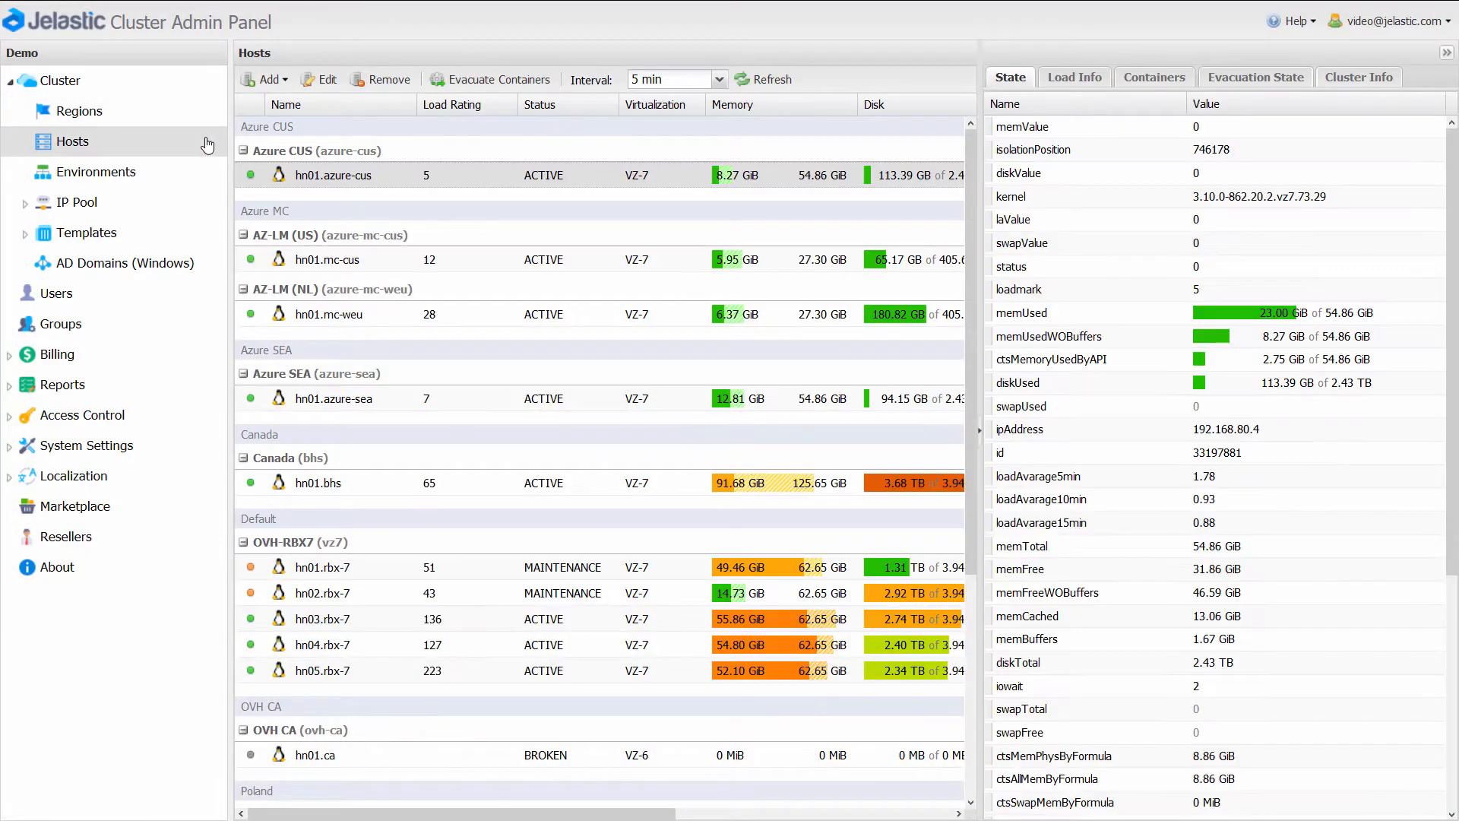
click(327, 260)
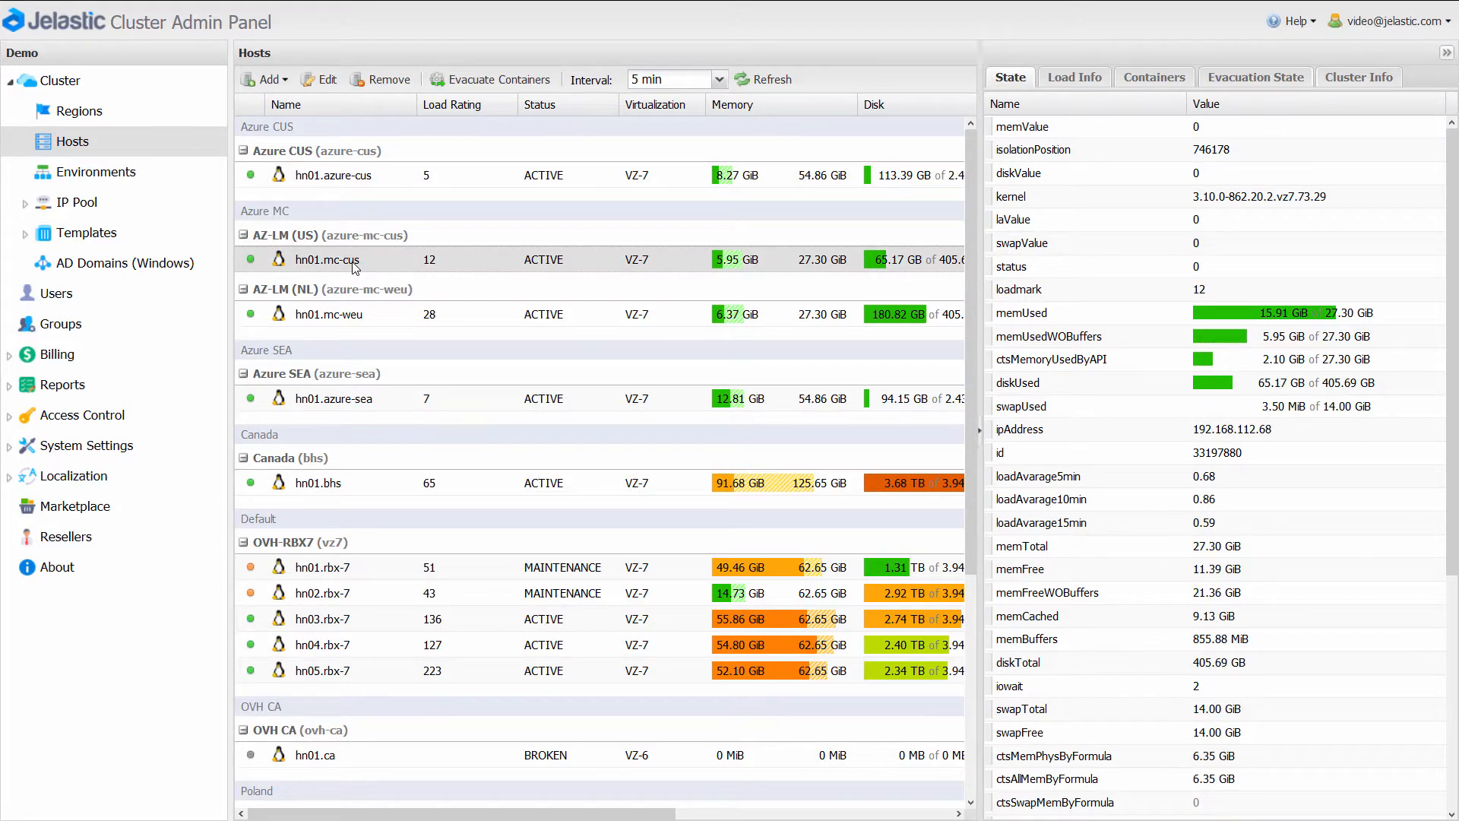
click(321, 670)
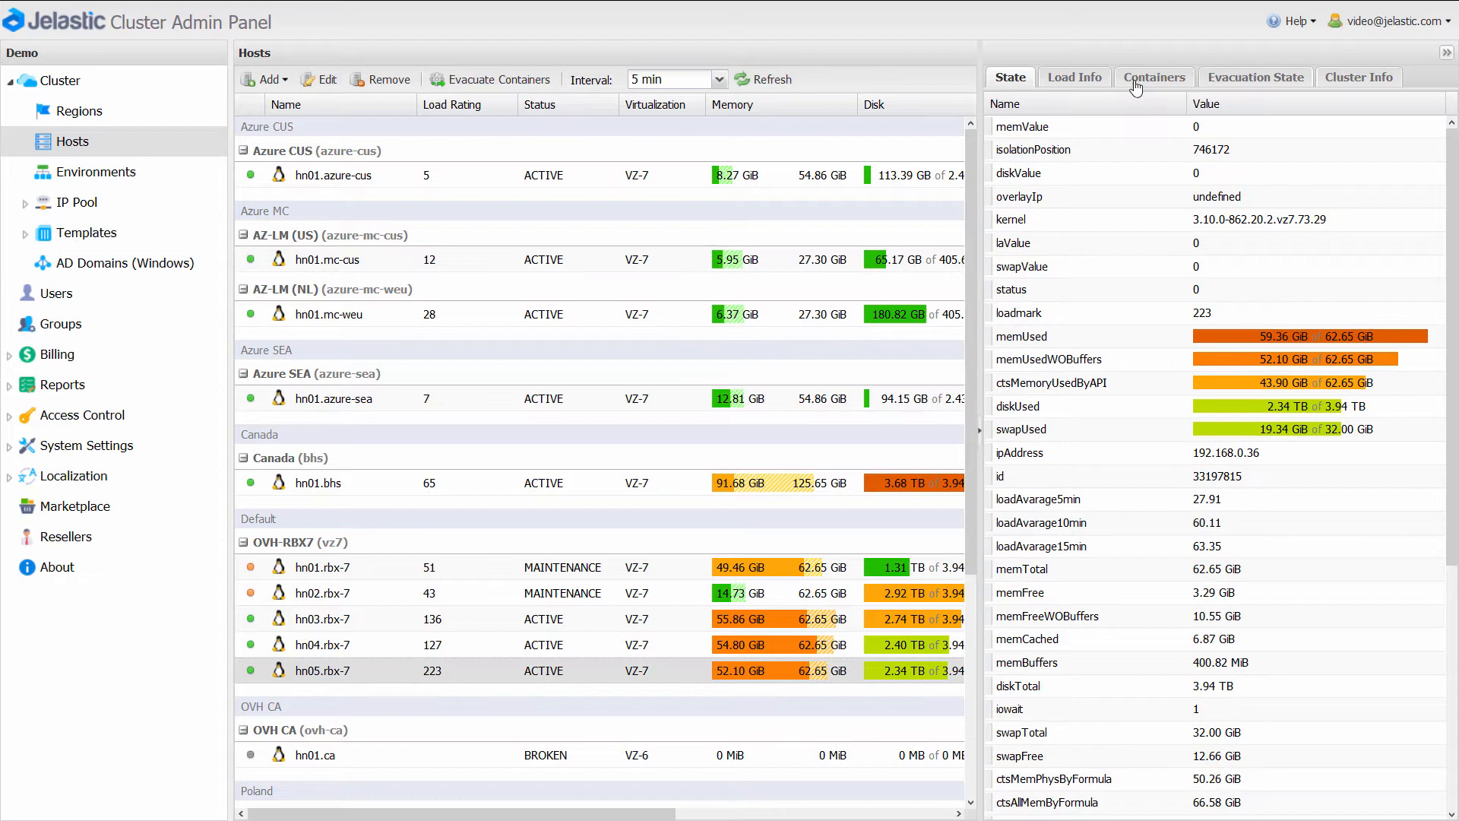
click(1154, 77)
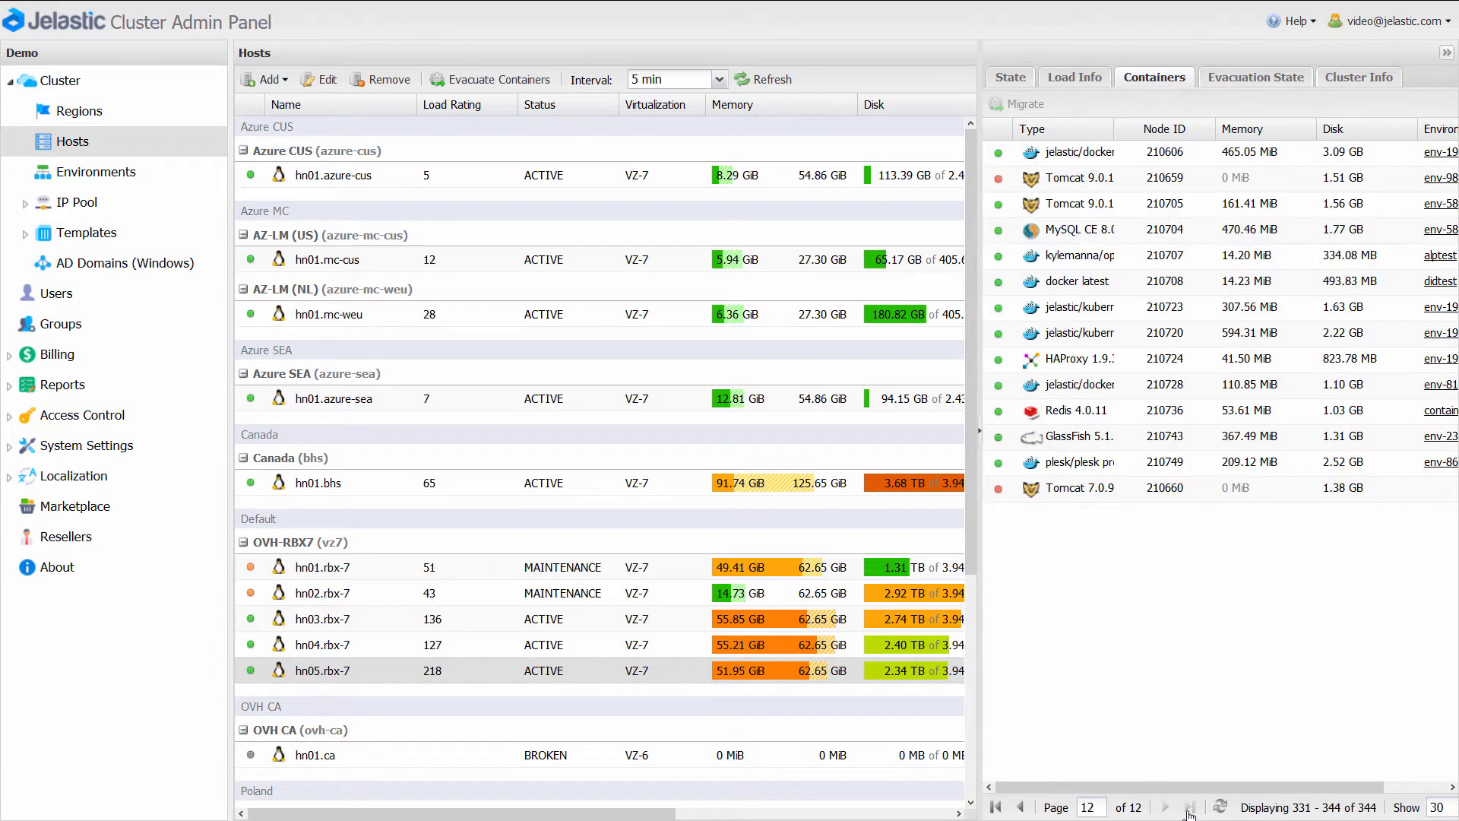
click(1077, 410)
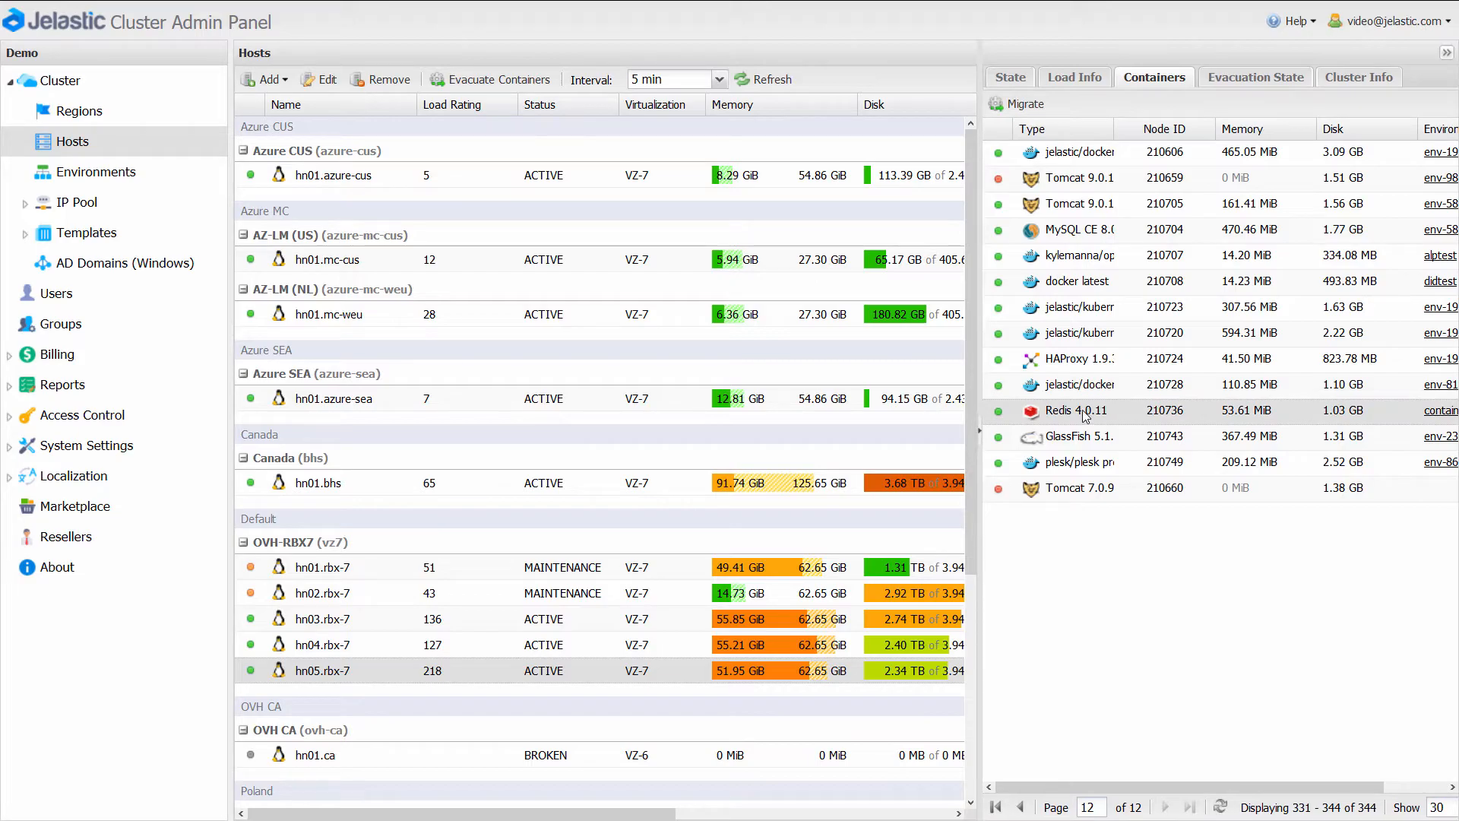
click(1018, 103)
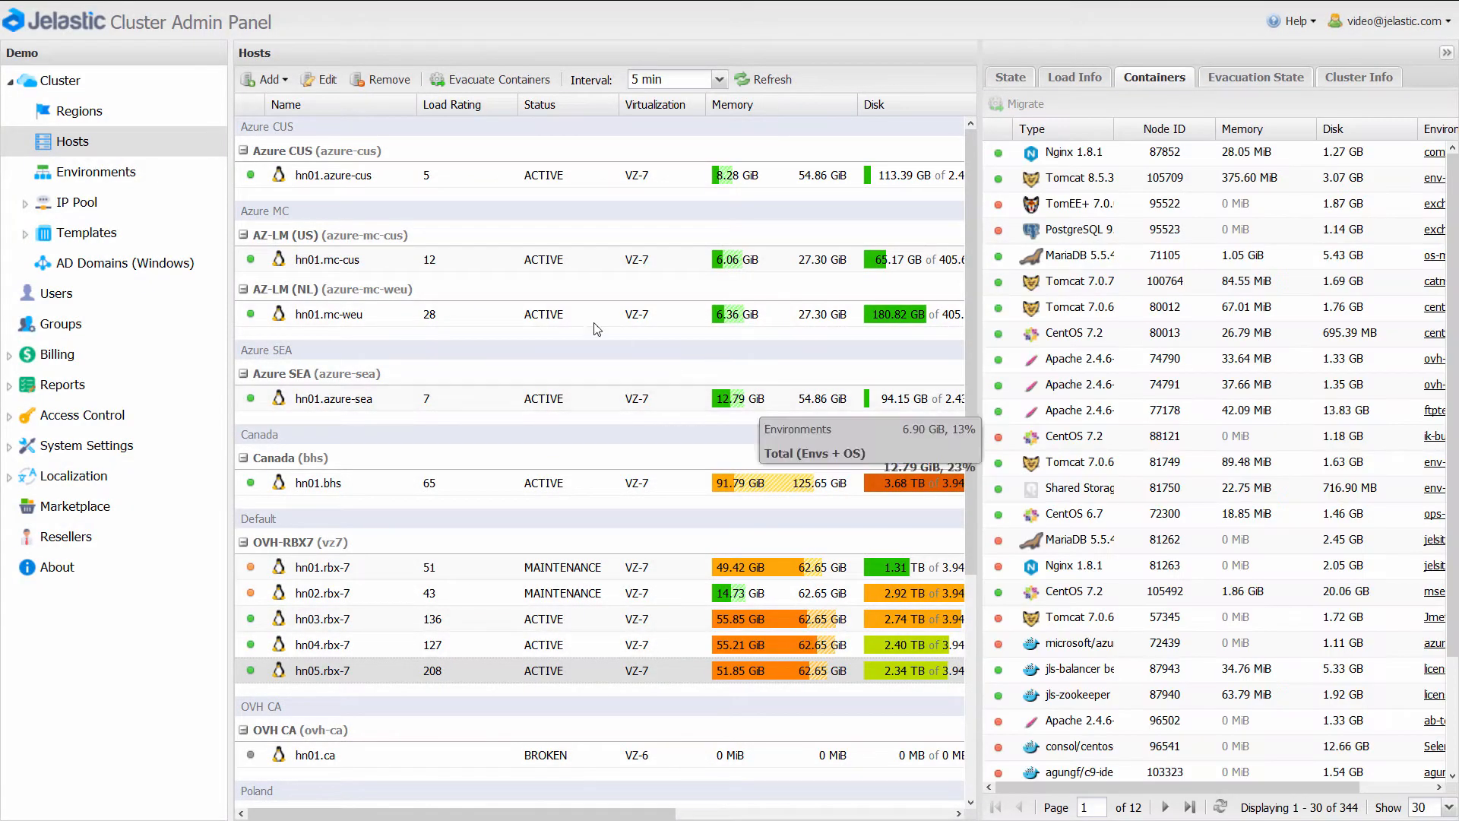
Show the topologies of the kubetest, minio-01 and k8s-sw1 environments in turn
click(96, 173)
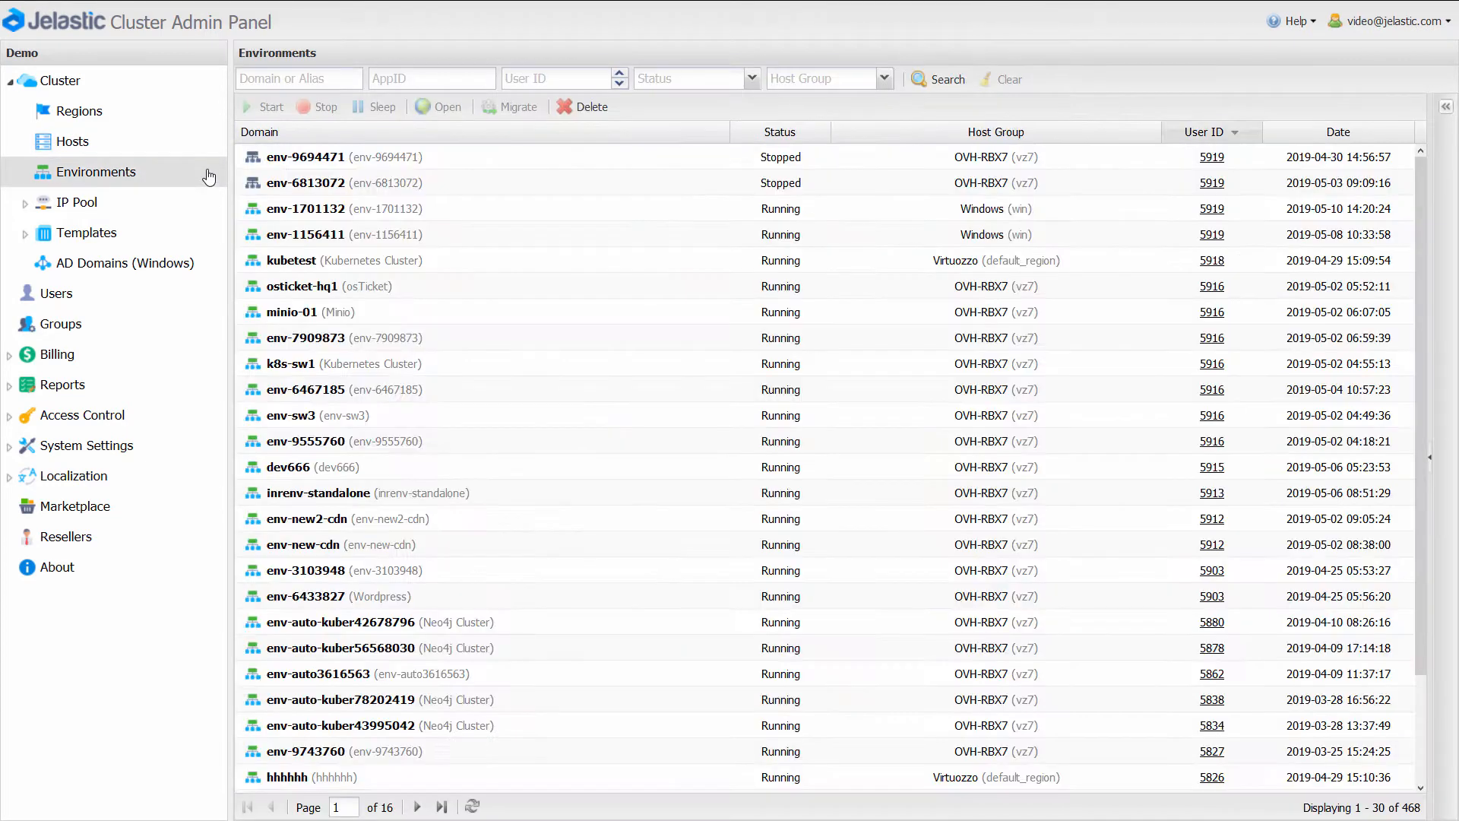
click(291, 260)
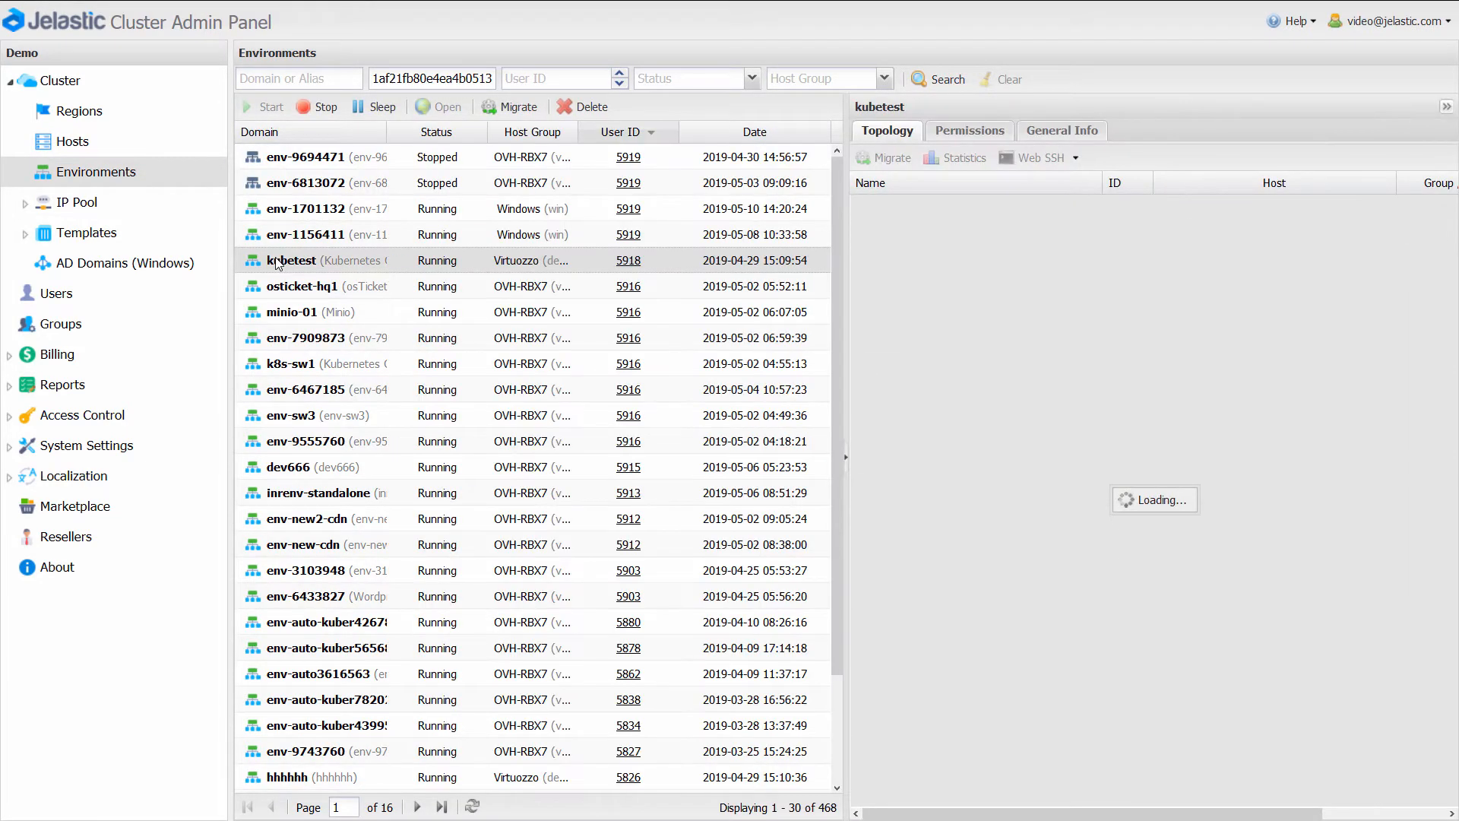
click(292, 311)
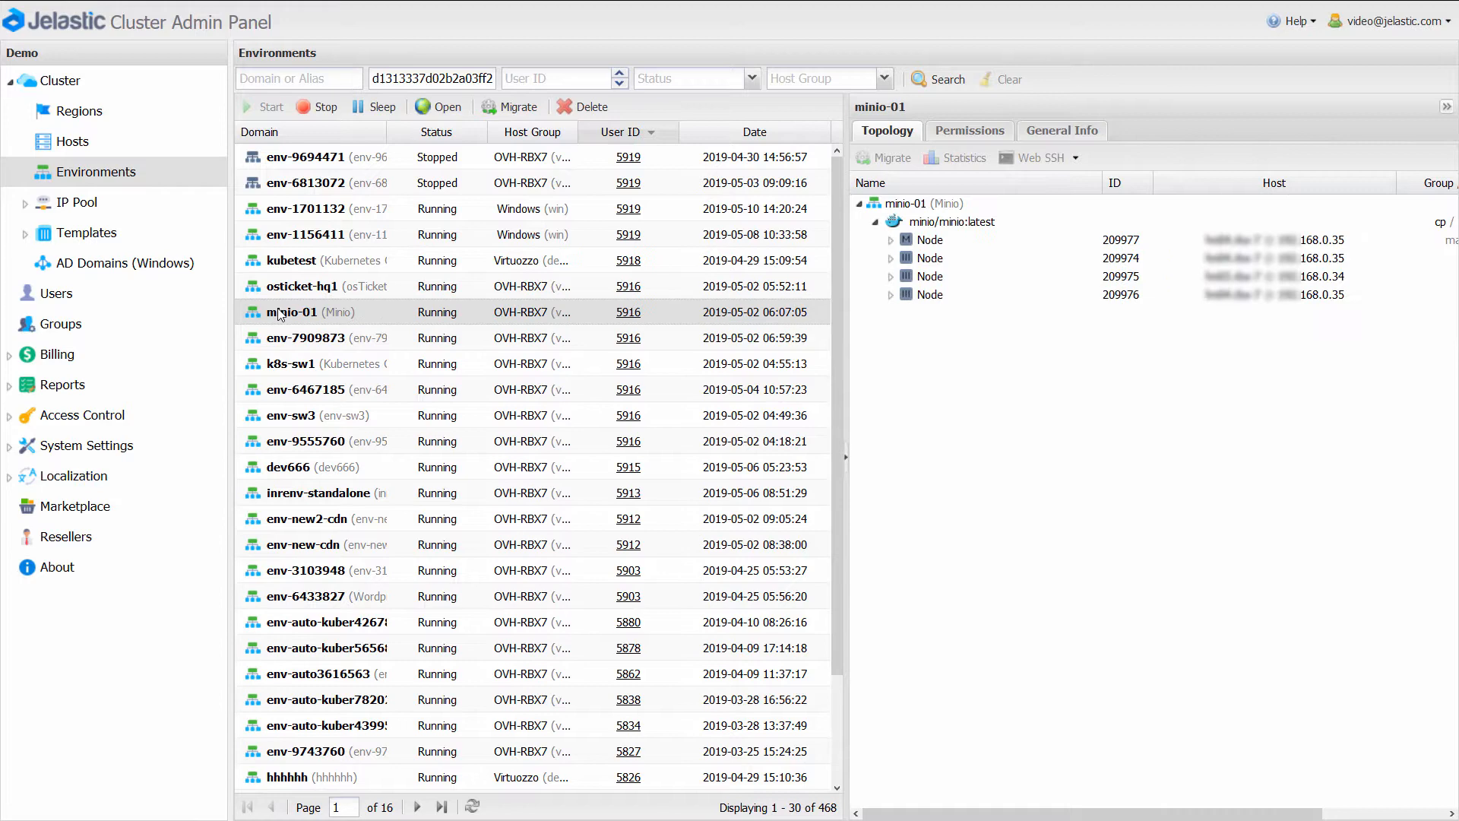
click(291, 364)
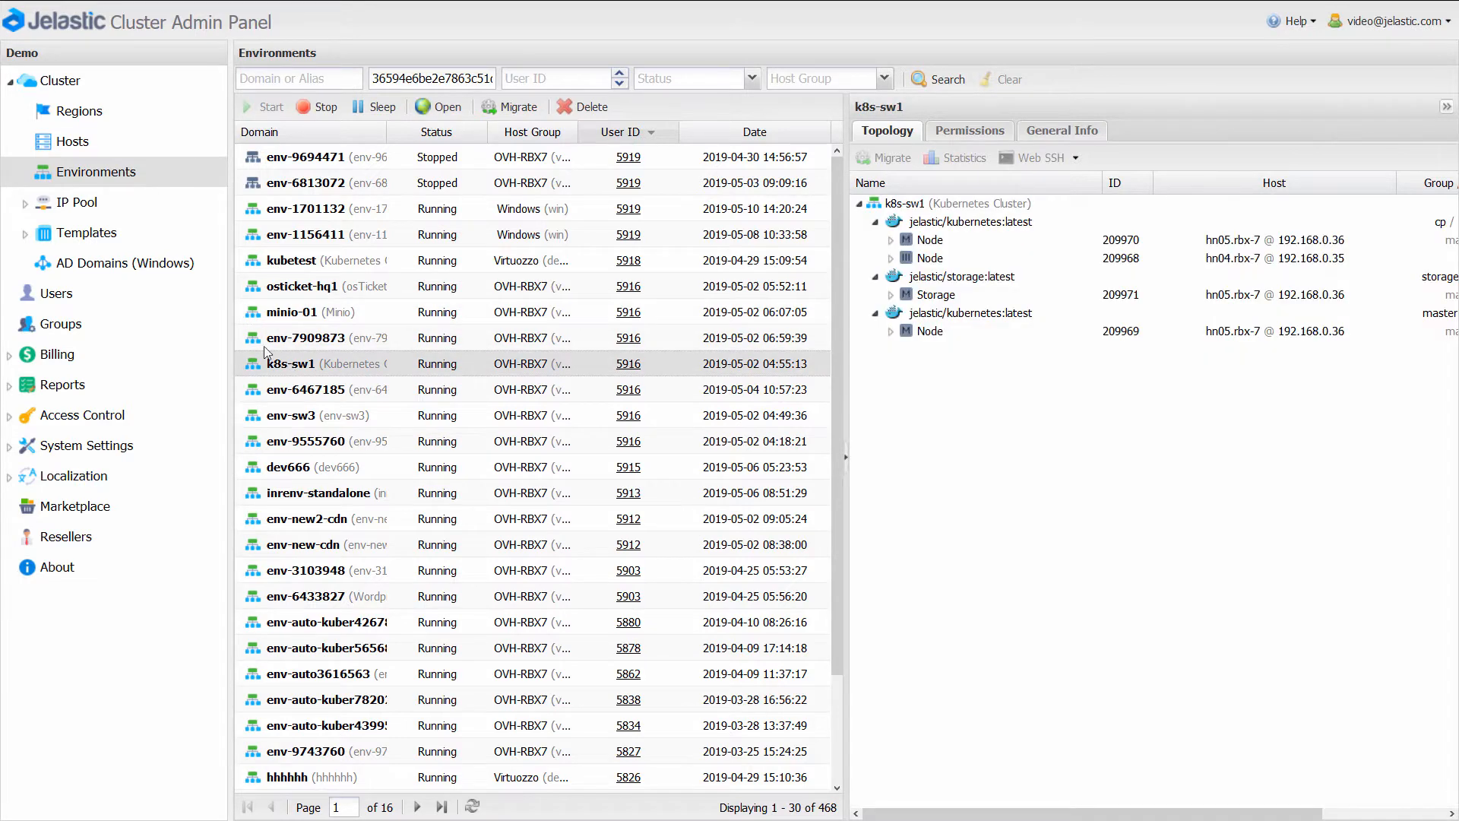
Open the templates list and view the Apache template's edit form, cancelling without changes
click(86, 233)
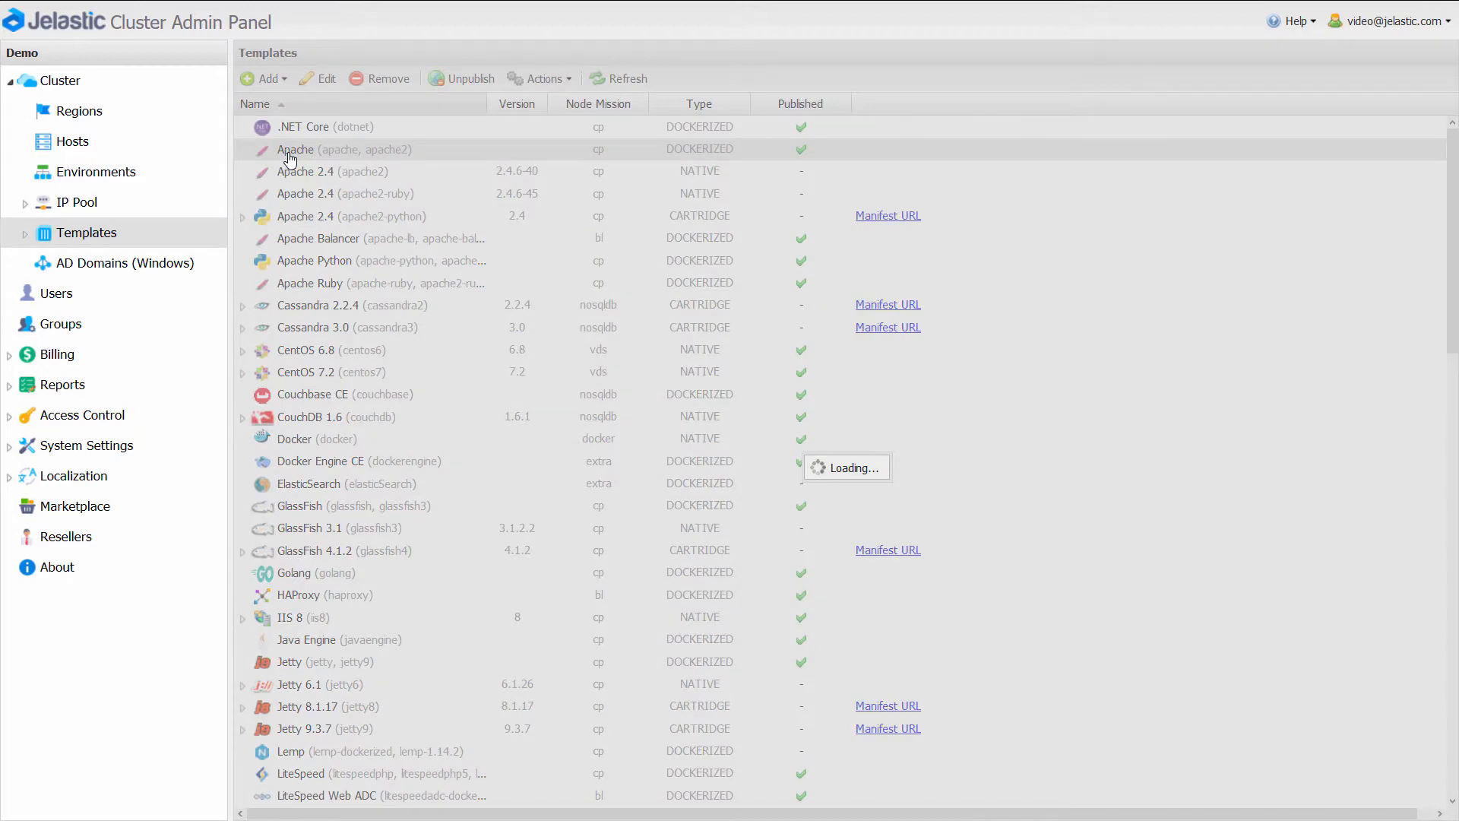
click(324, 78)
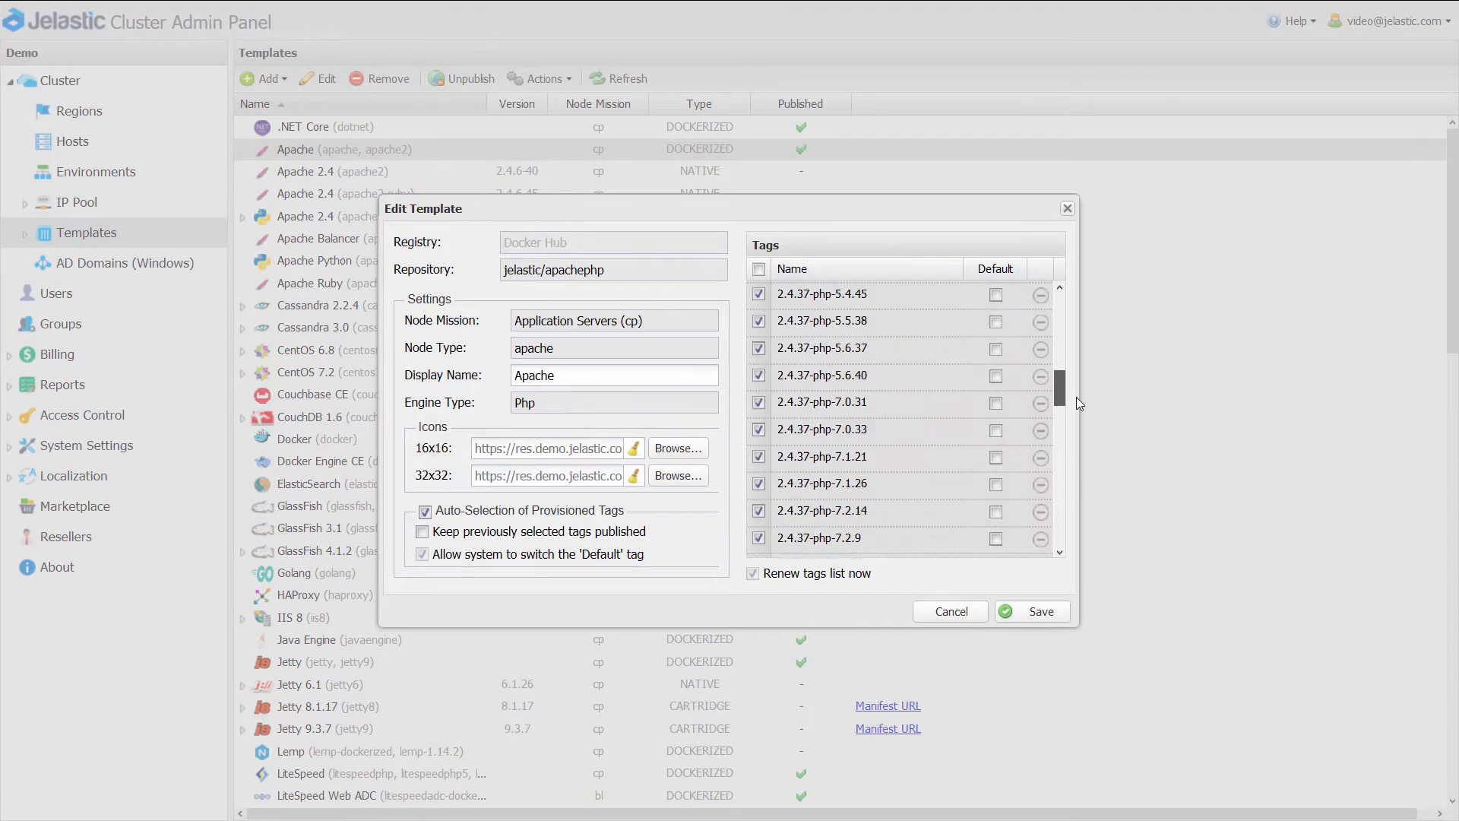
click(950, 611)
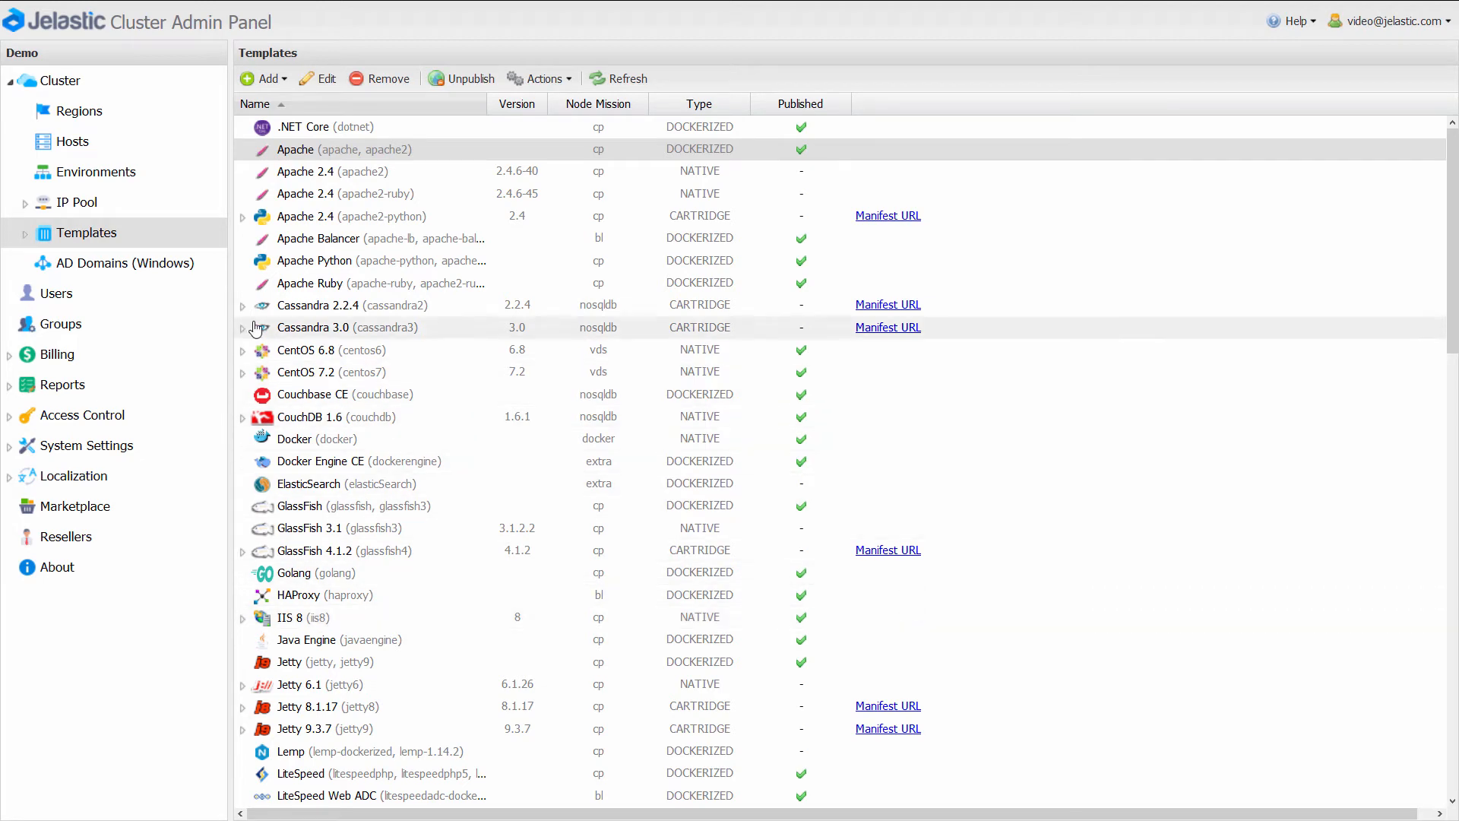
Search users for 'v', select the full_access user, and scroll through its quotas
click(57, 294)
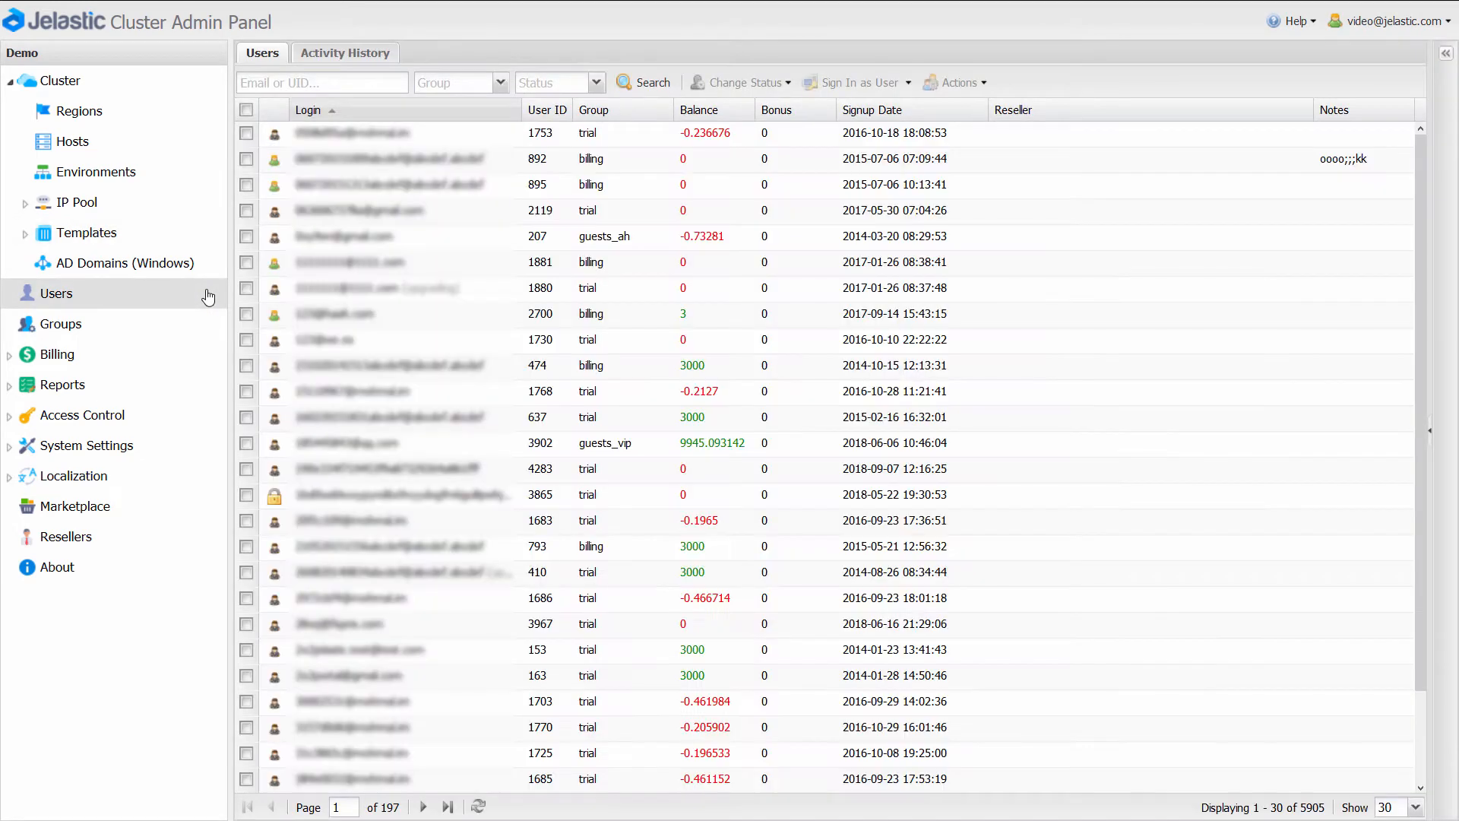
text(video)
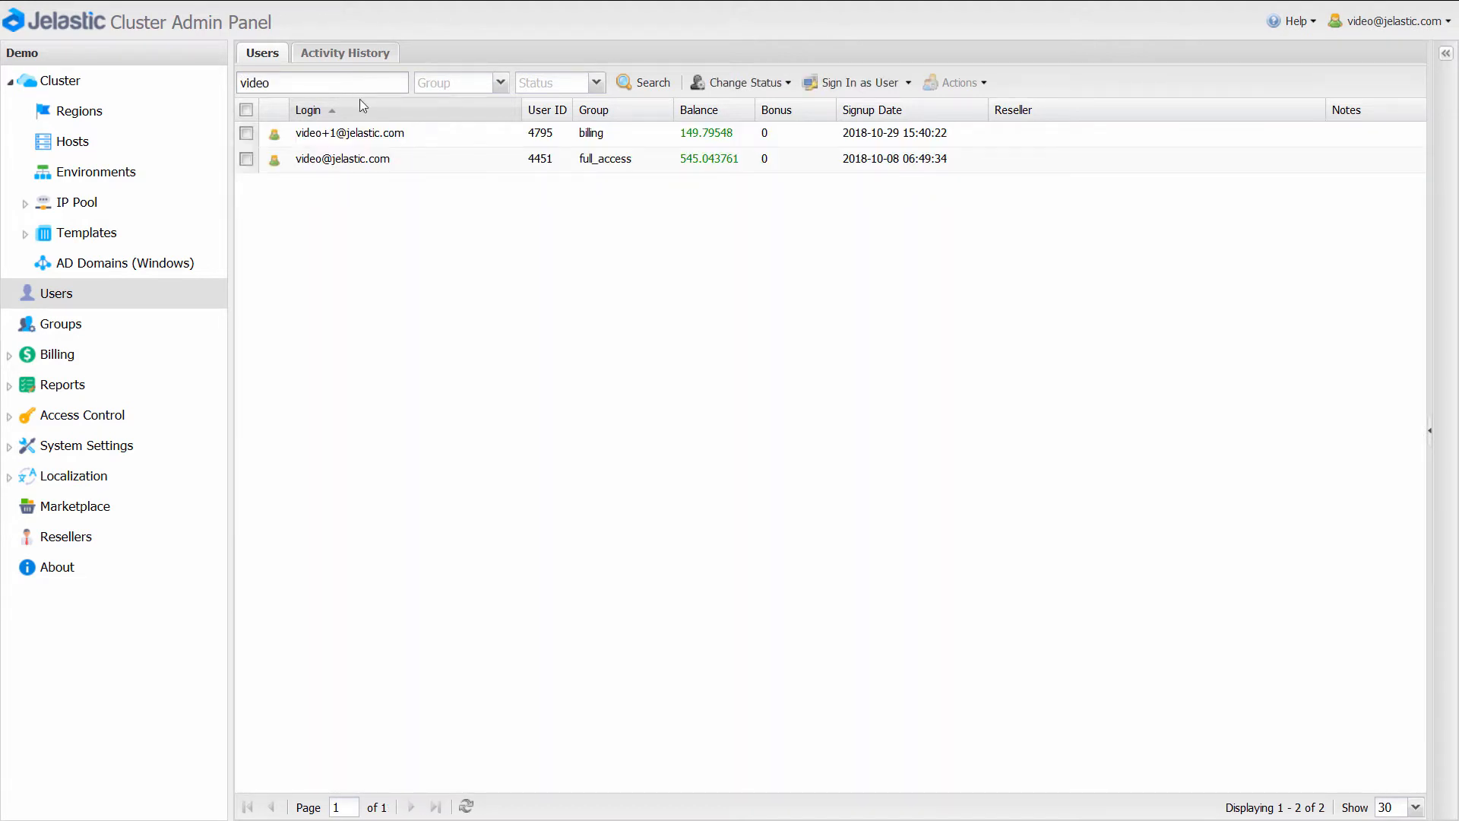
click(342, 158)
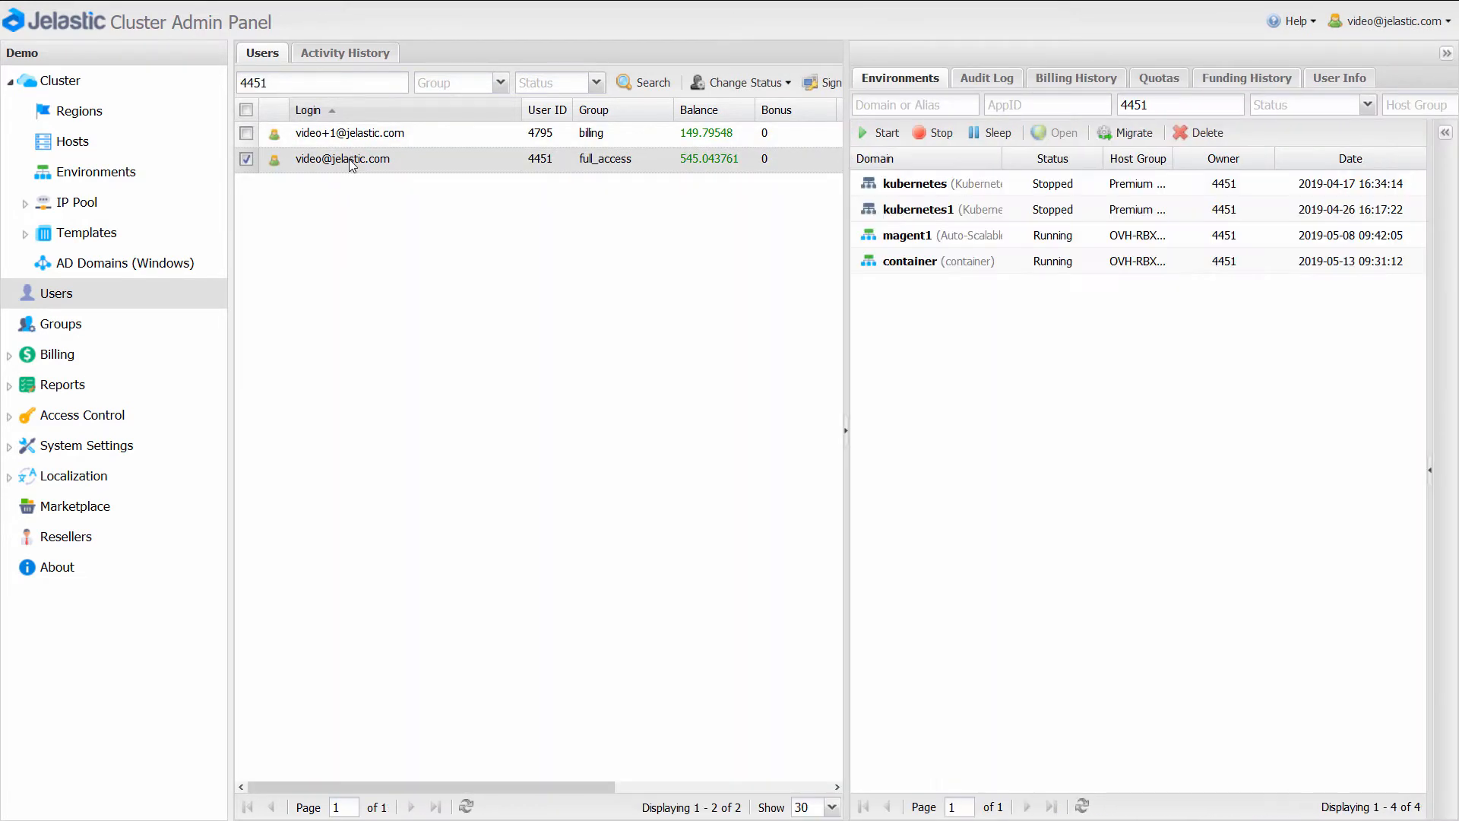
click(1158, 78)
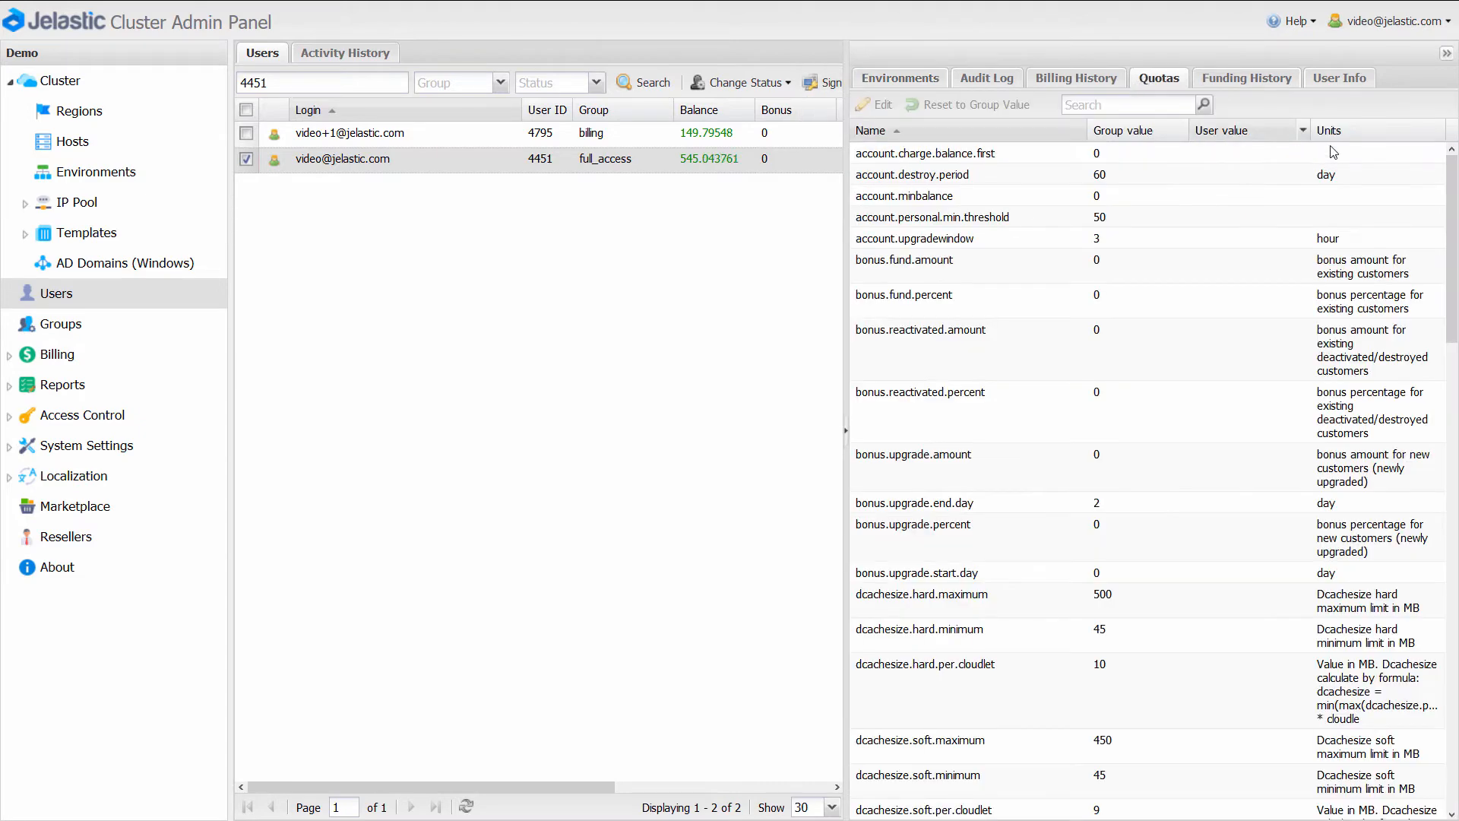
scroll(down, 3)
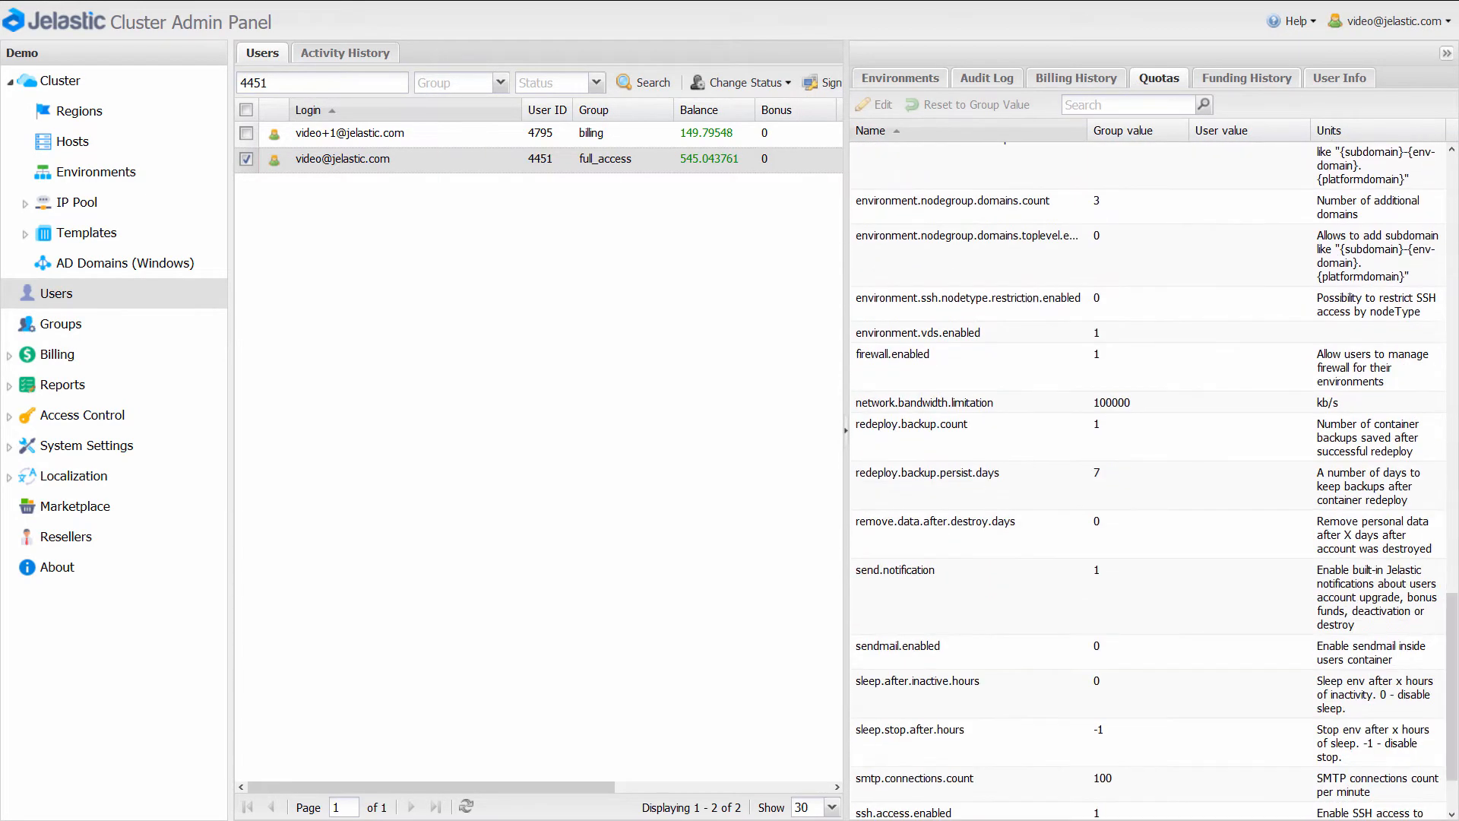
Set Premium as the beta group's default region under Regions & Pricing and apply
click(60, 323)
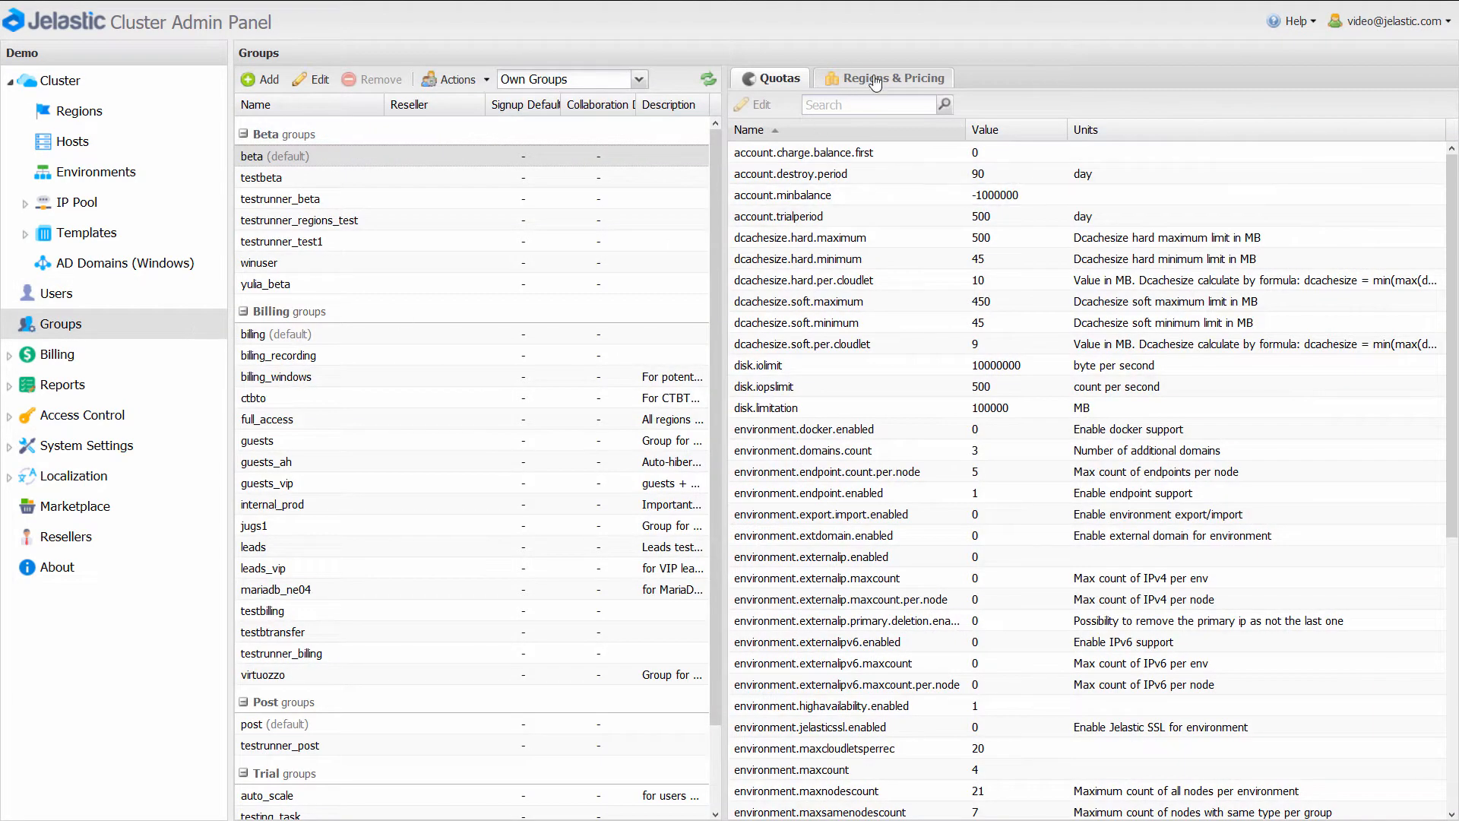
click(891, 78)
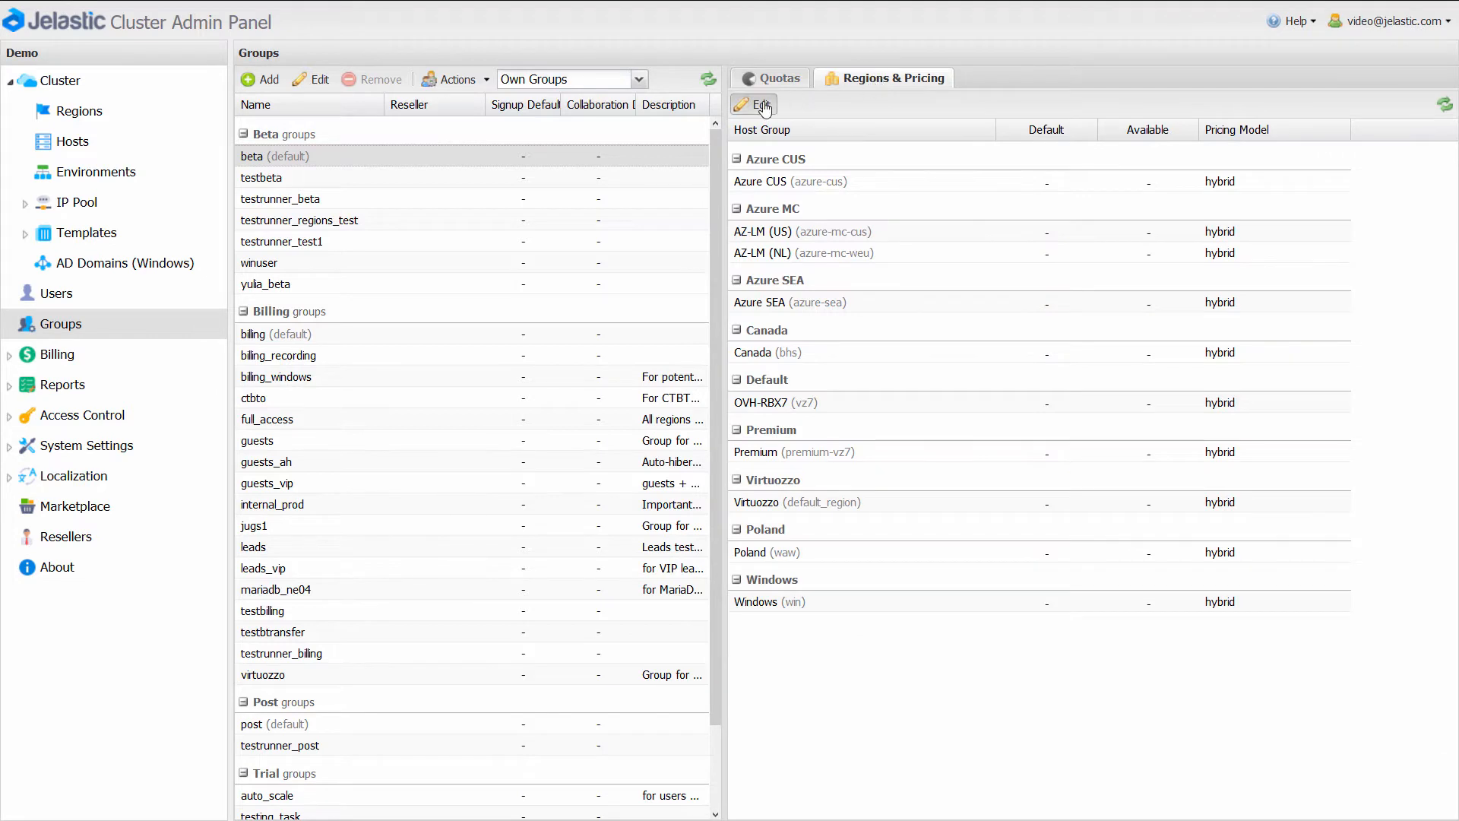
click(754, 104)
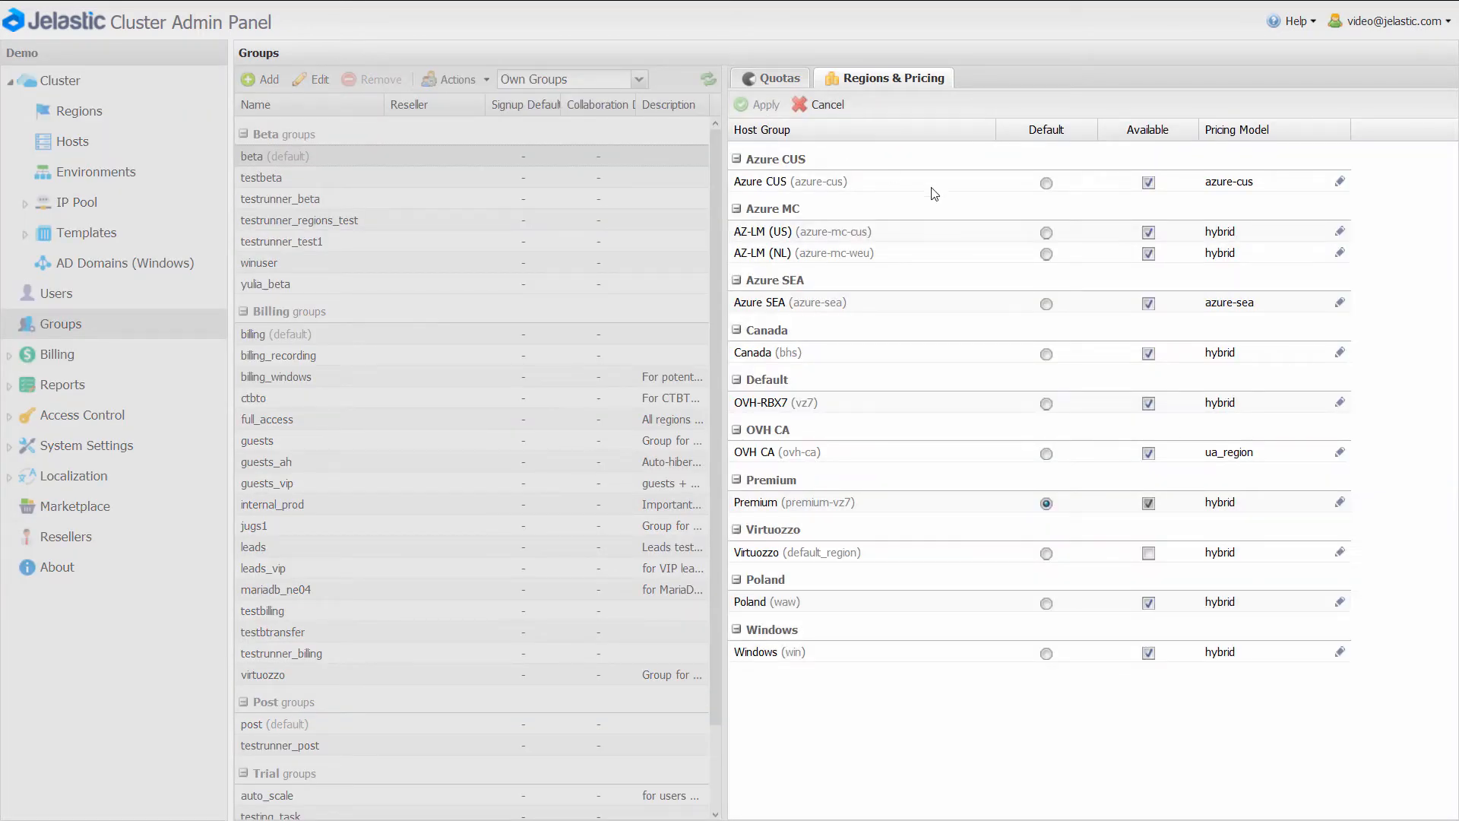
click(1046, 255)
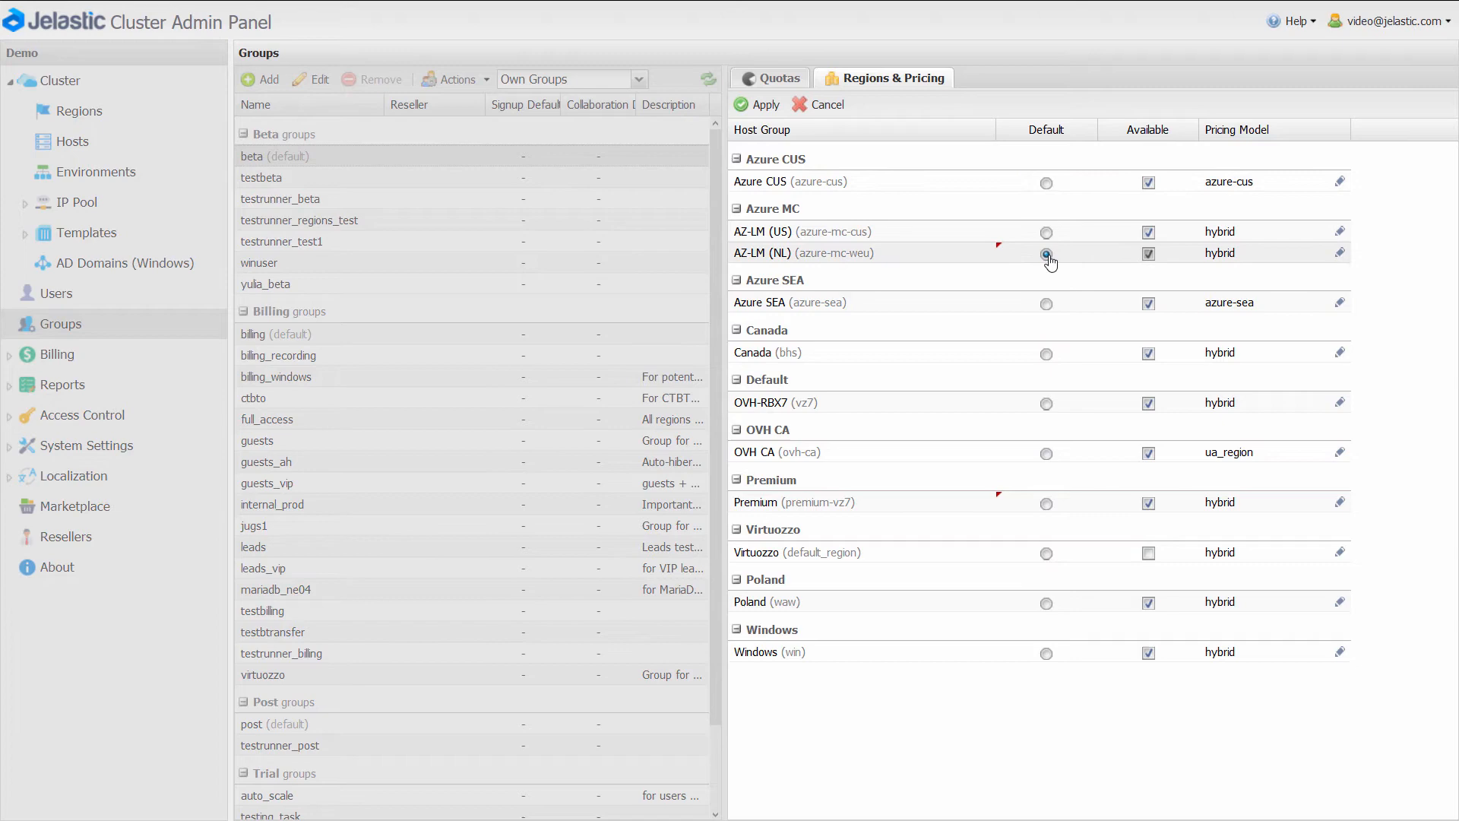
click(758, 104)
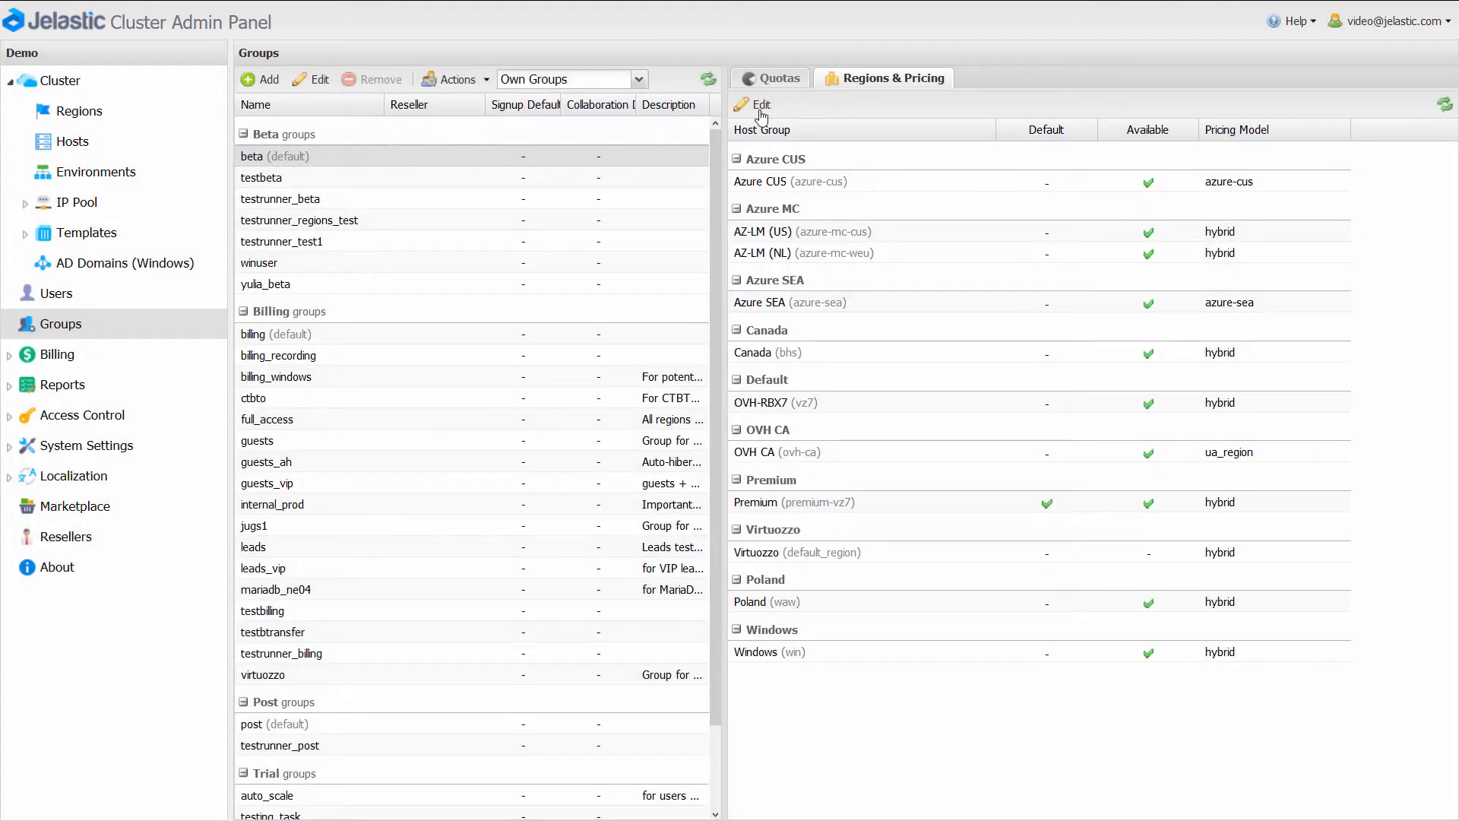
Review cost, cloudlet, storage, public IPv4, SSL and billable traffic charts, then expand Billing
click(57, 355)
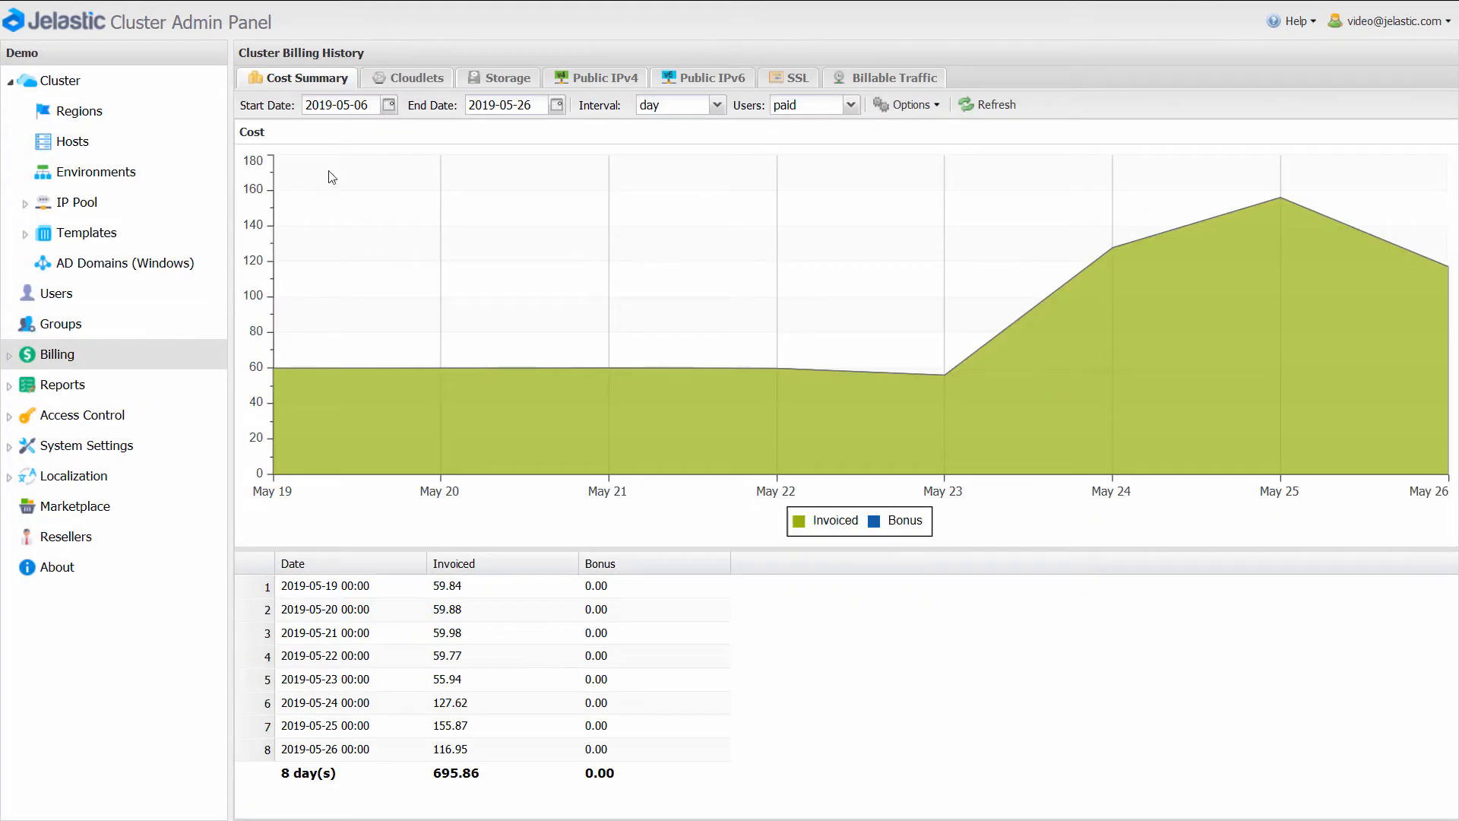
click(415, 78)
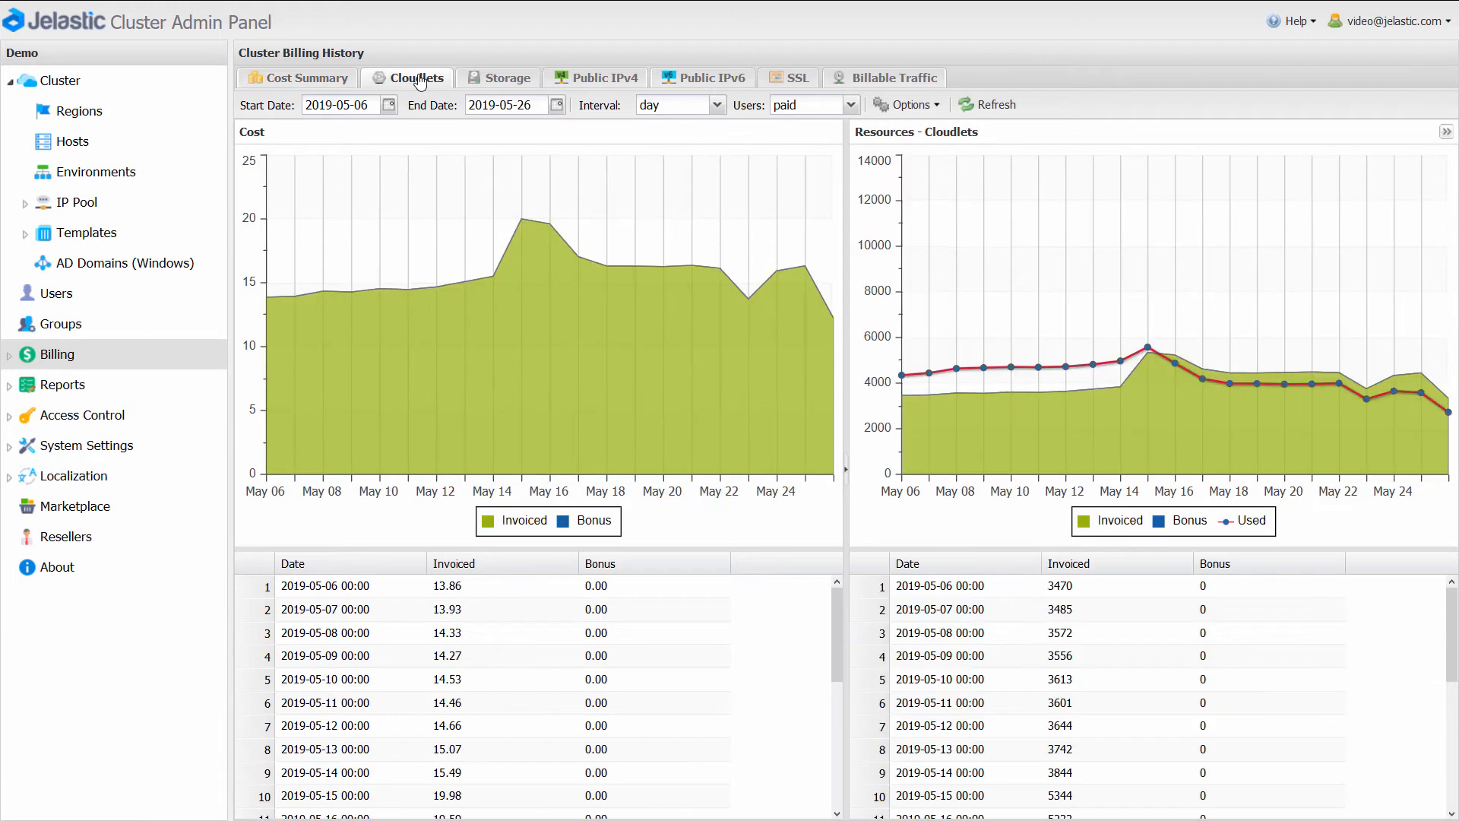
click(507, 78)
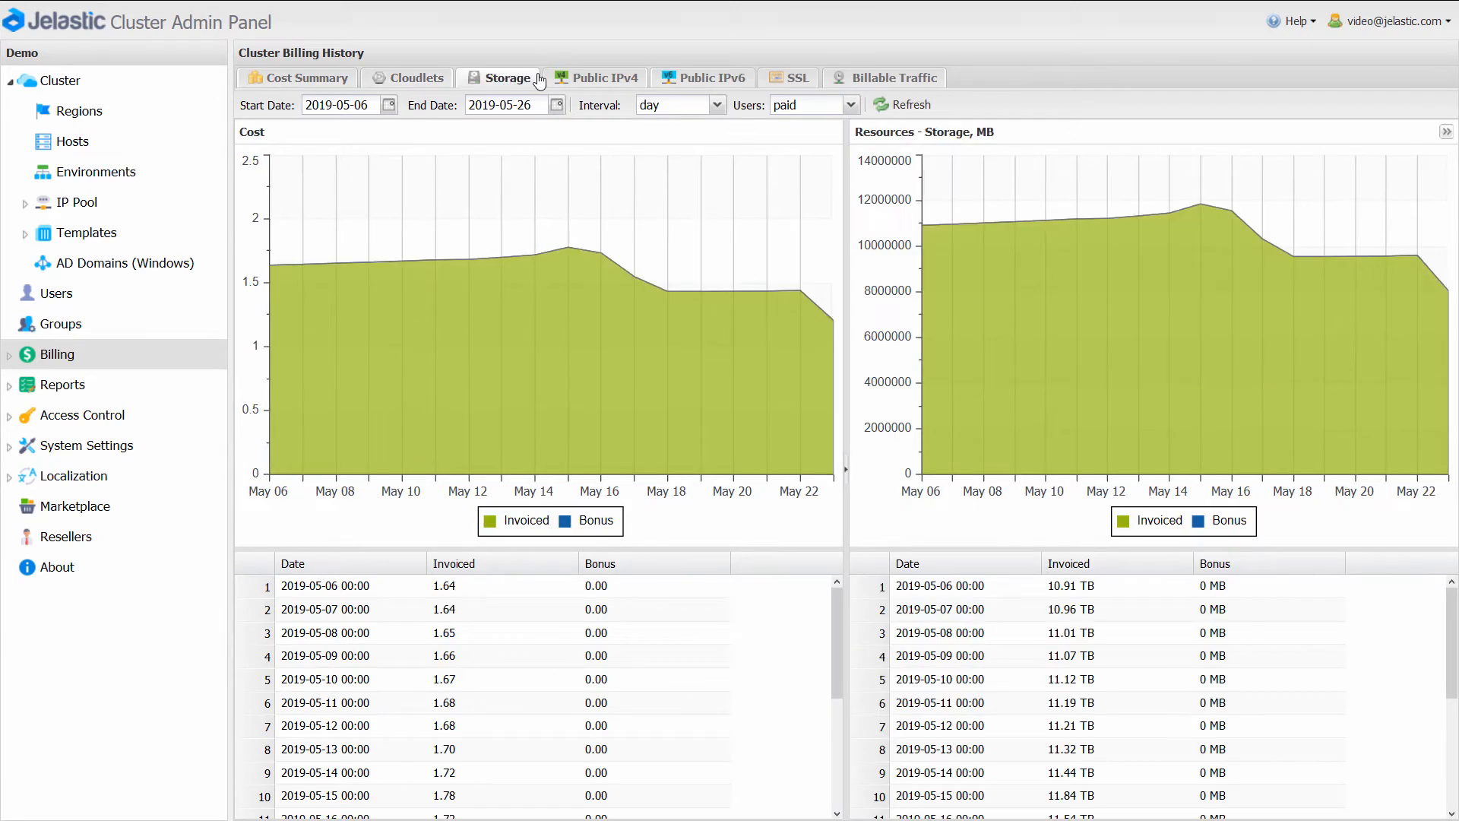
click(600, 78)
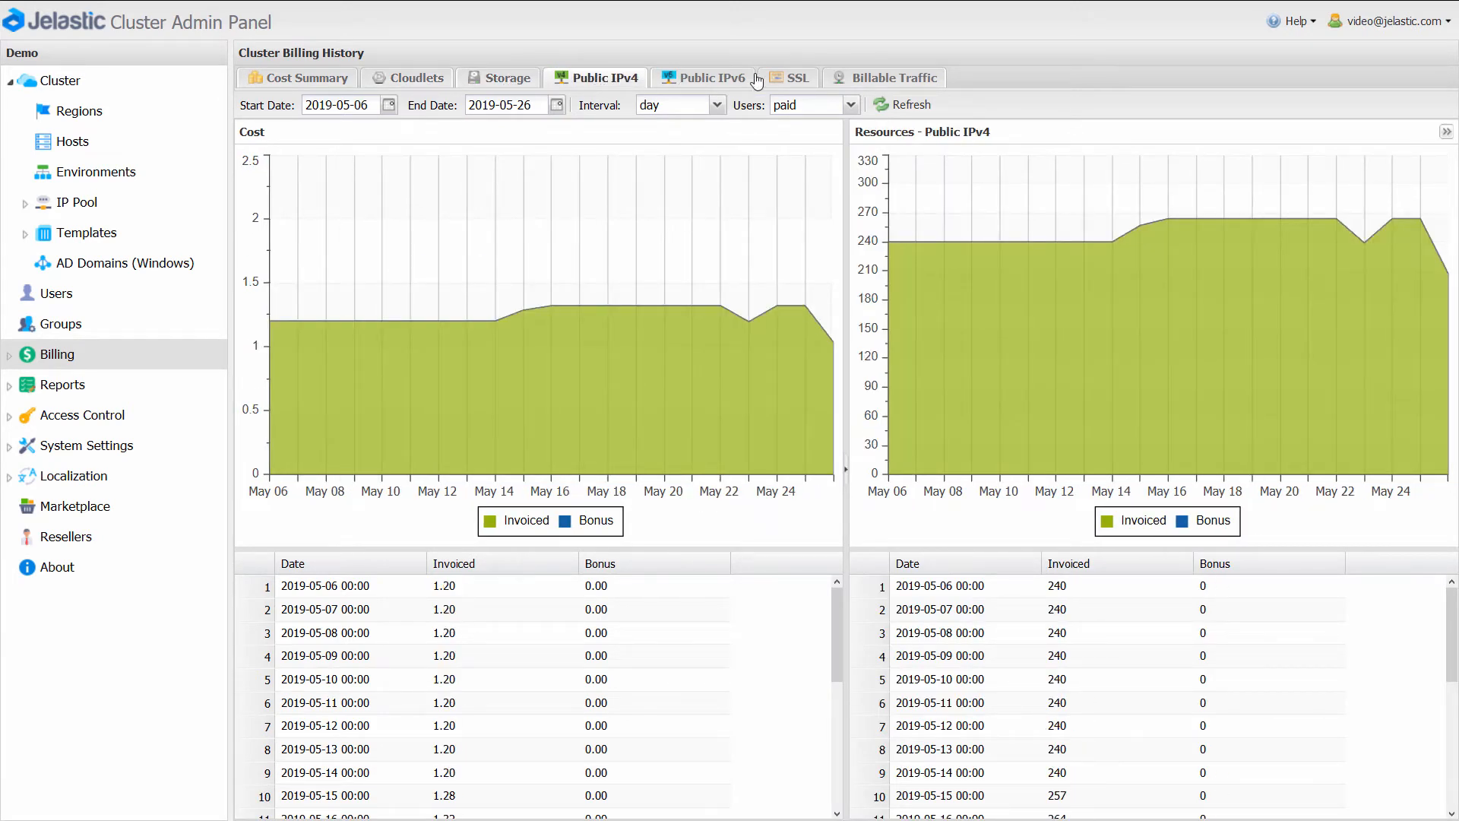
click(795, 78)
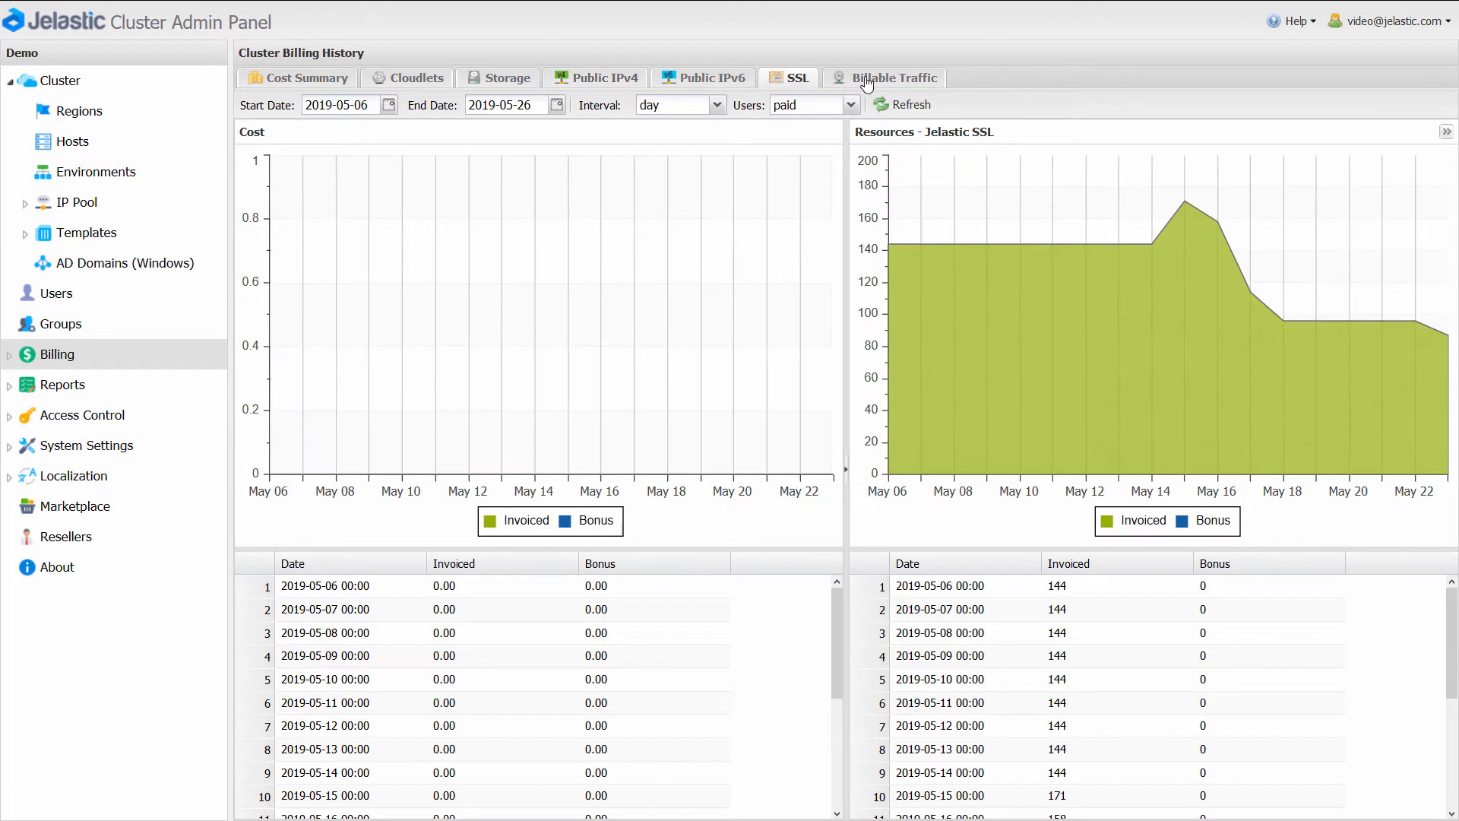
click(893, 78)
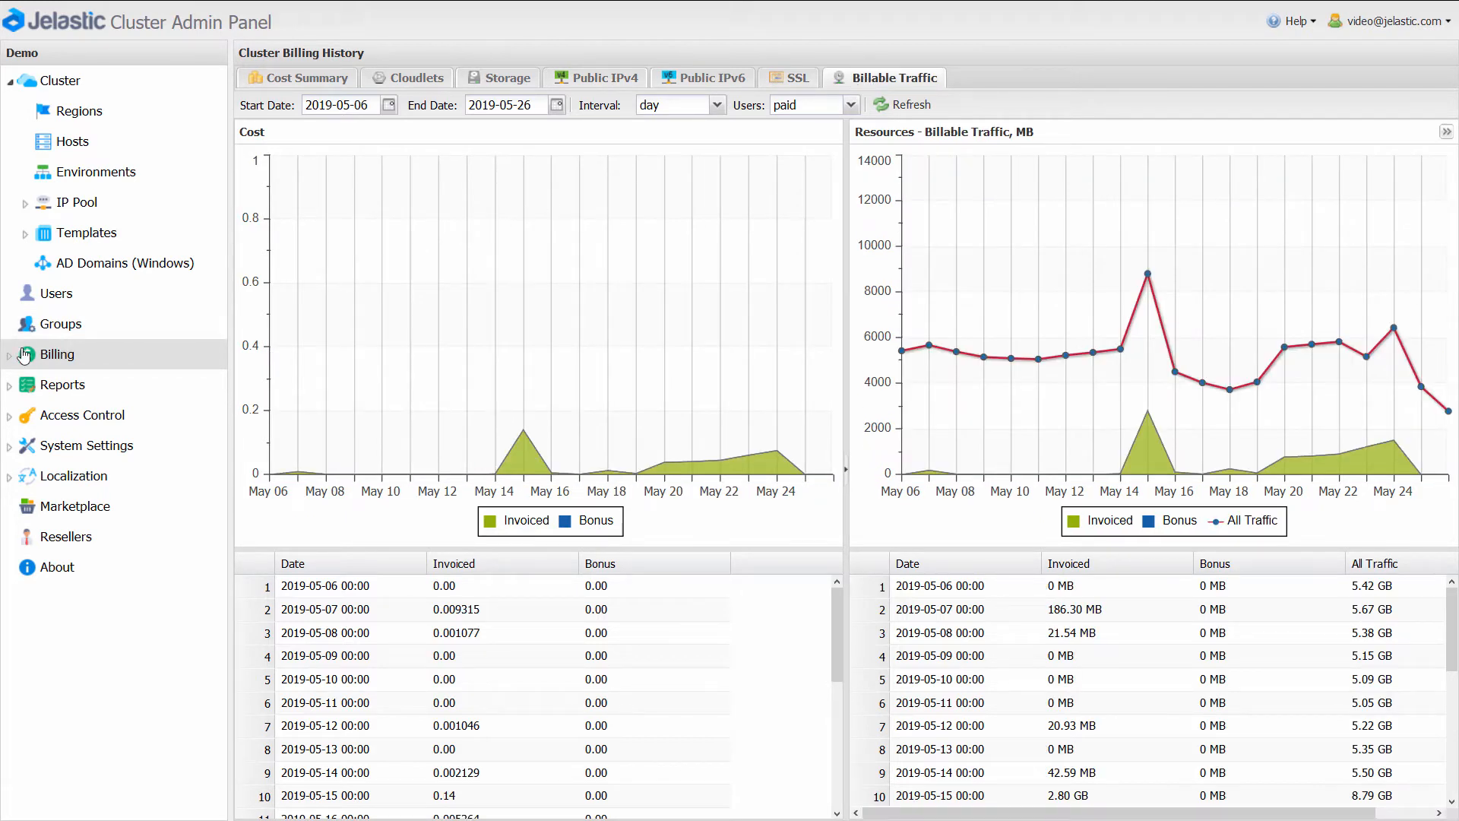
click(58, 354)
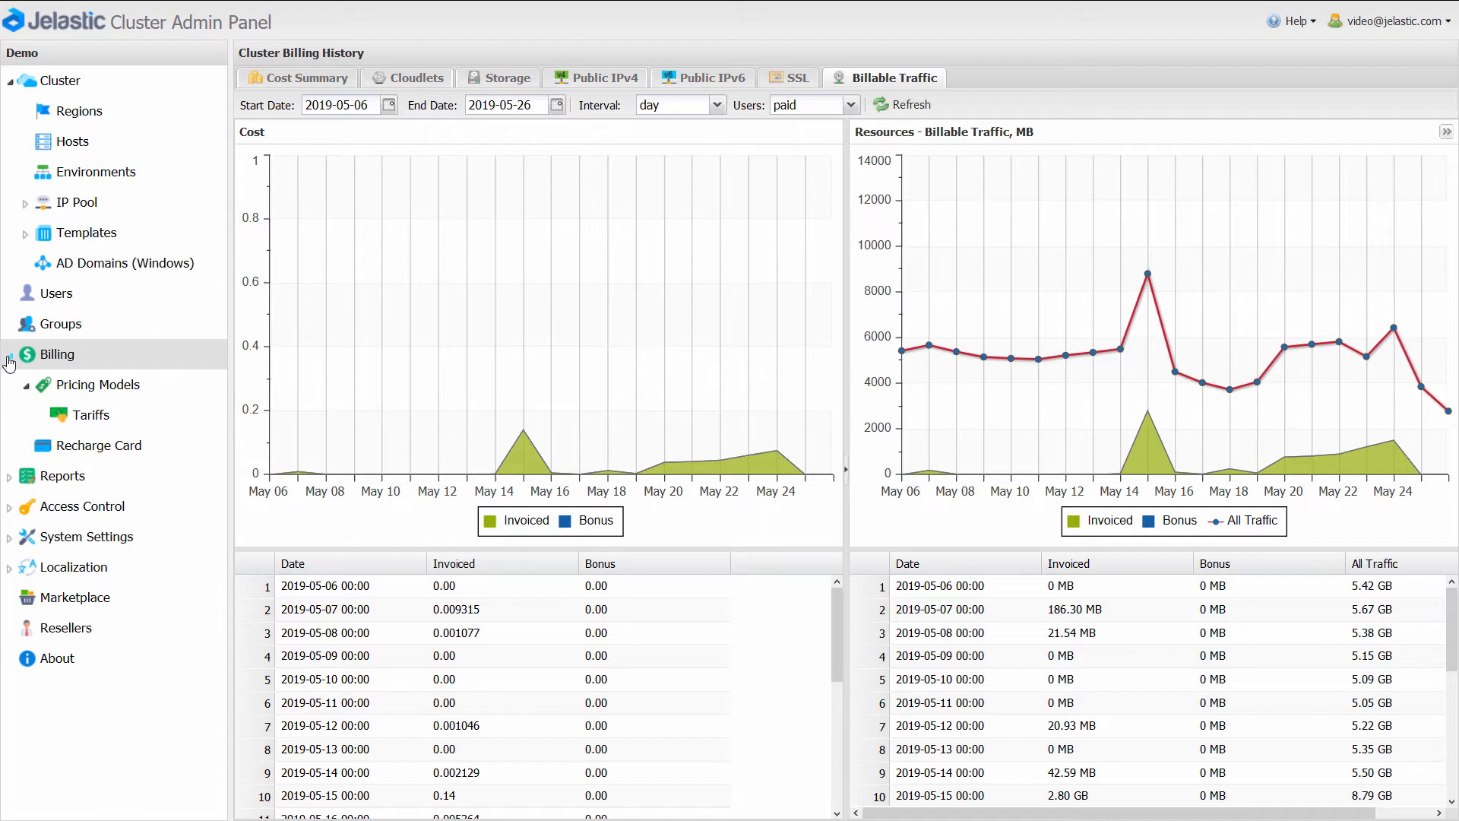
Show the Pricing Models list, then the Tariffs list with hourly cloudlet price tiers
click(95, 385)
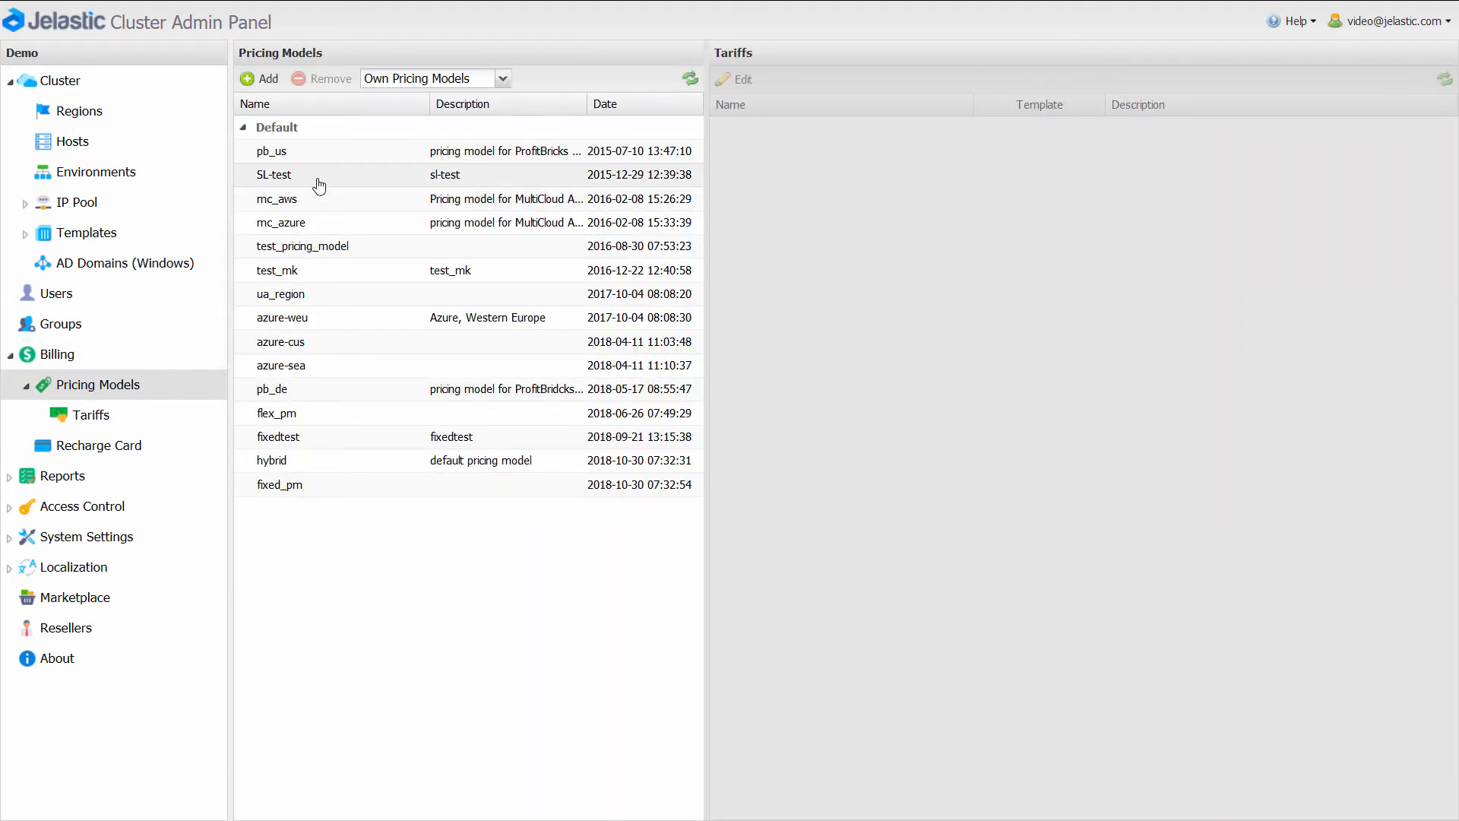
click(282, 318)
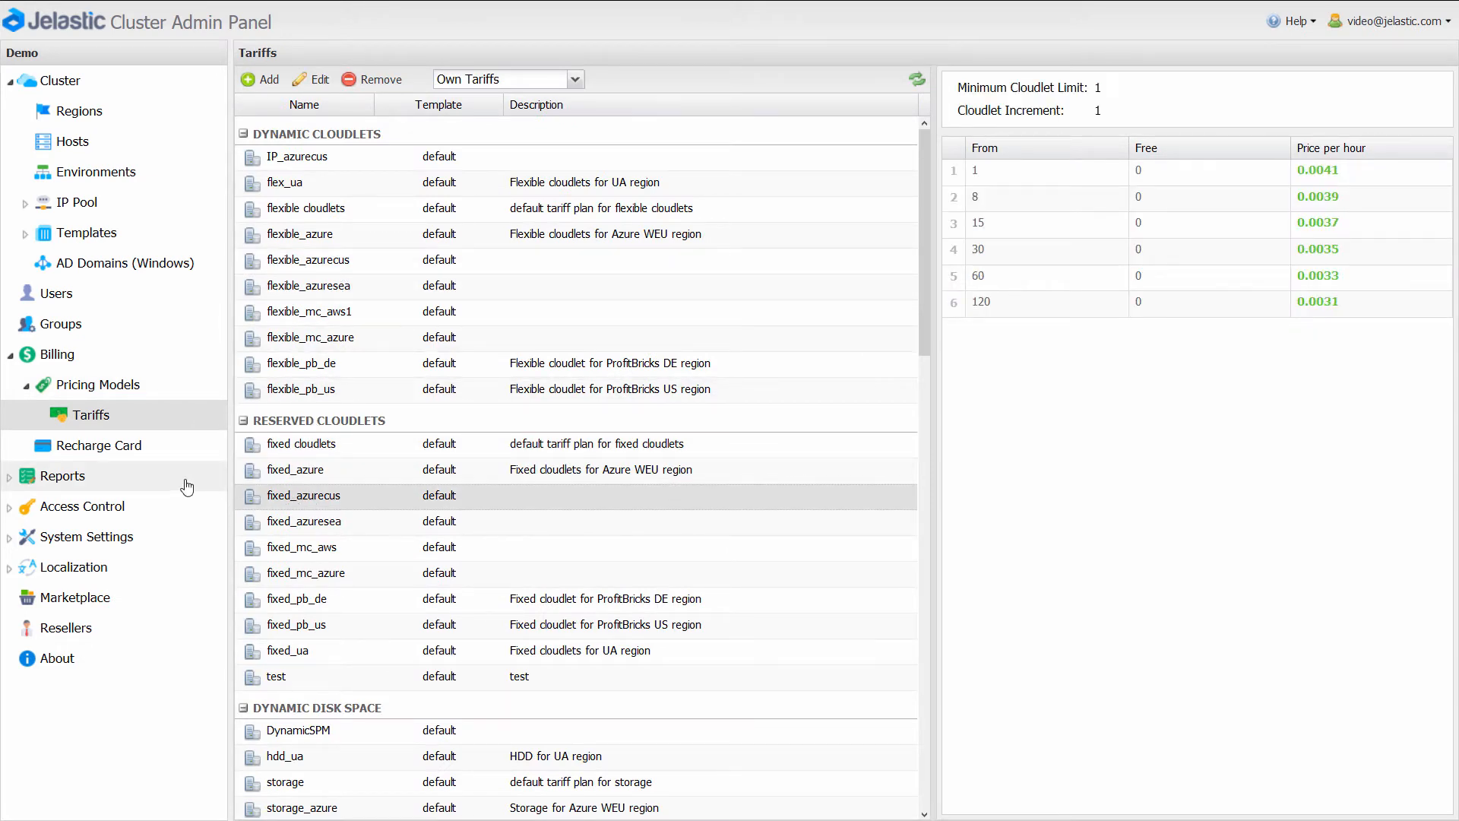
View the Signups and Migrations reports, then the Access Control and email templates lists
click(63, 476)
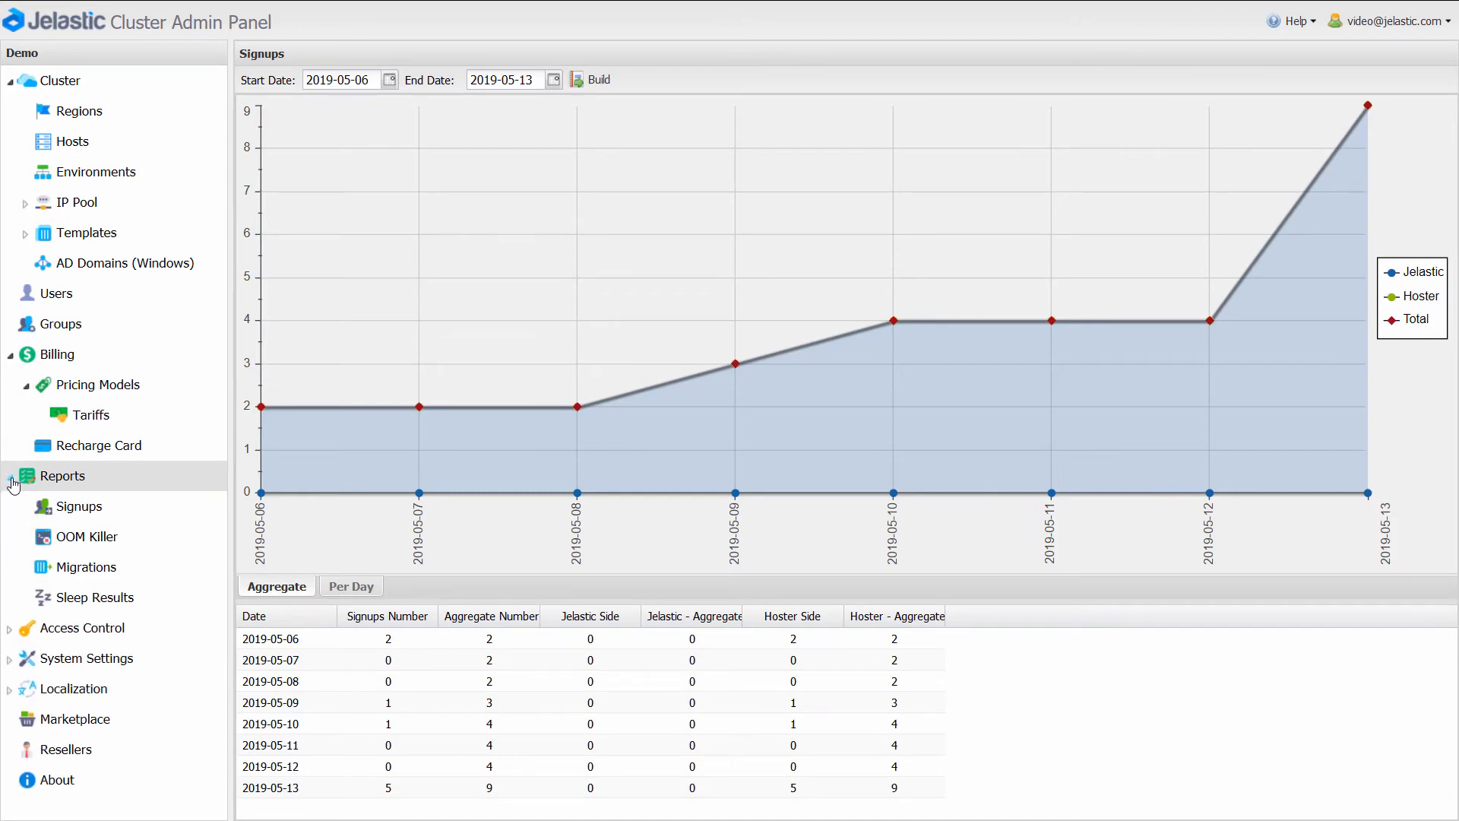
click(88, 567)
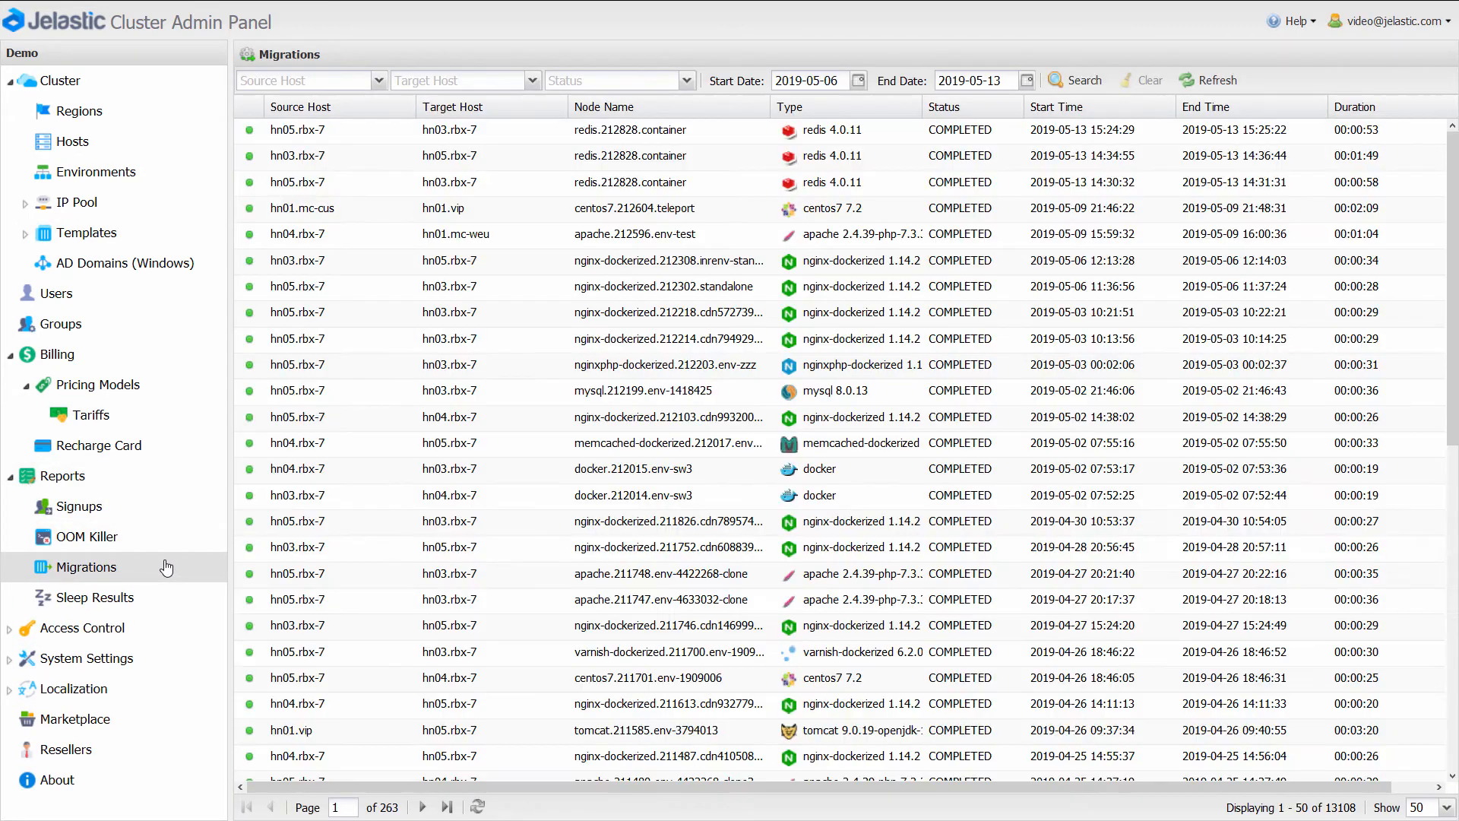
mouse_move(162, 631)
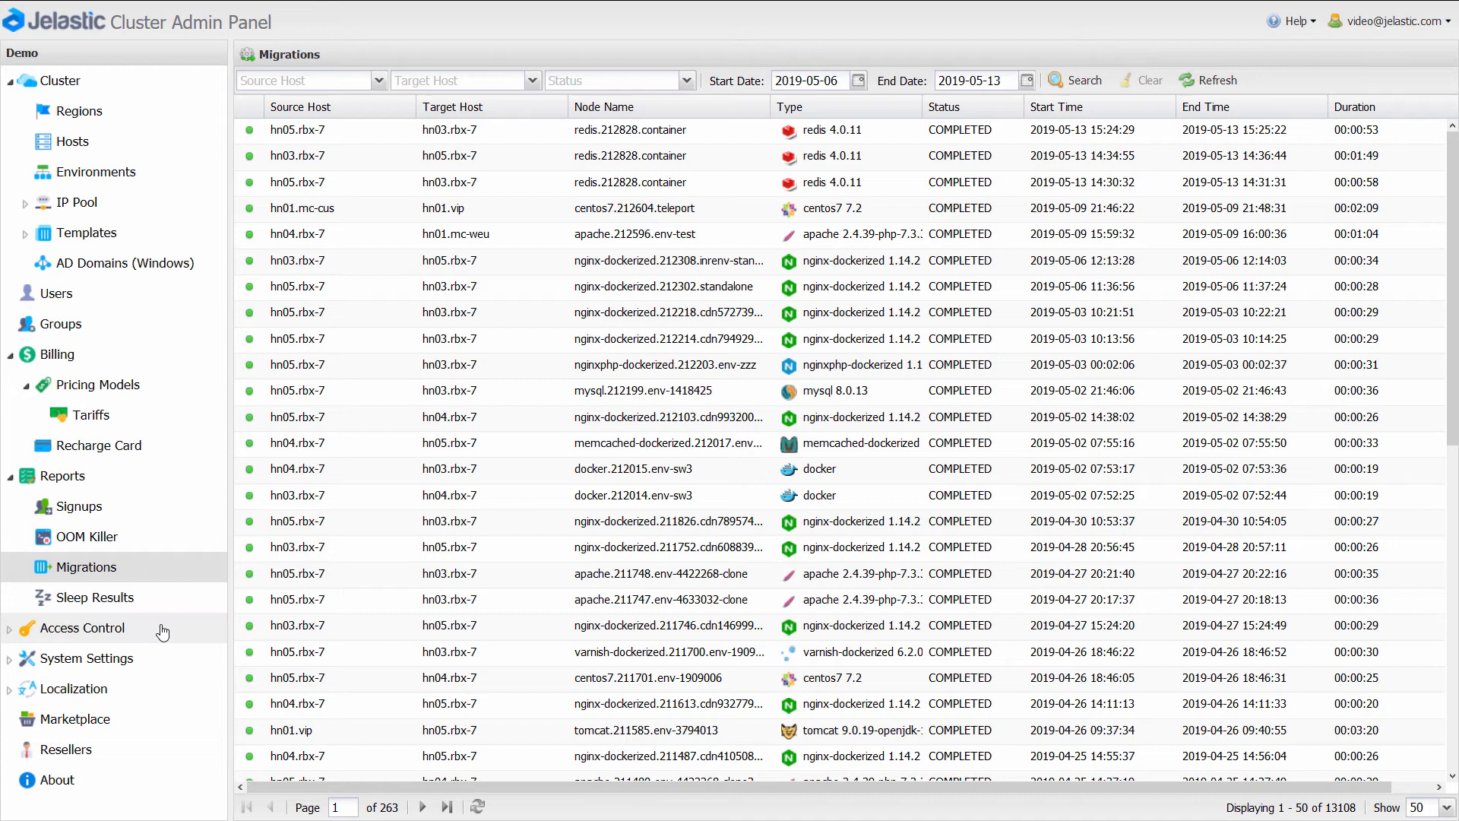
click(82, 627)
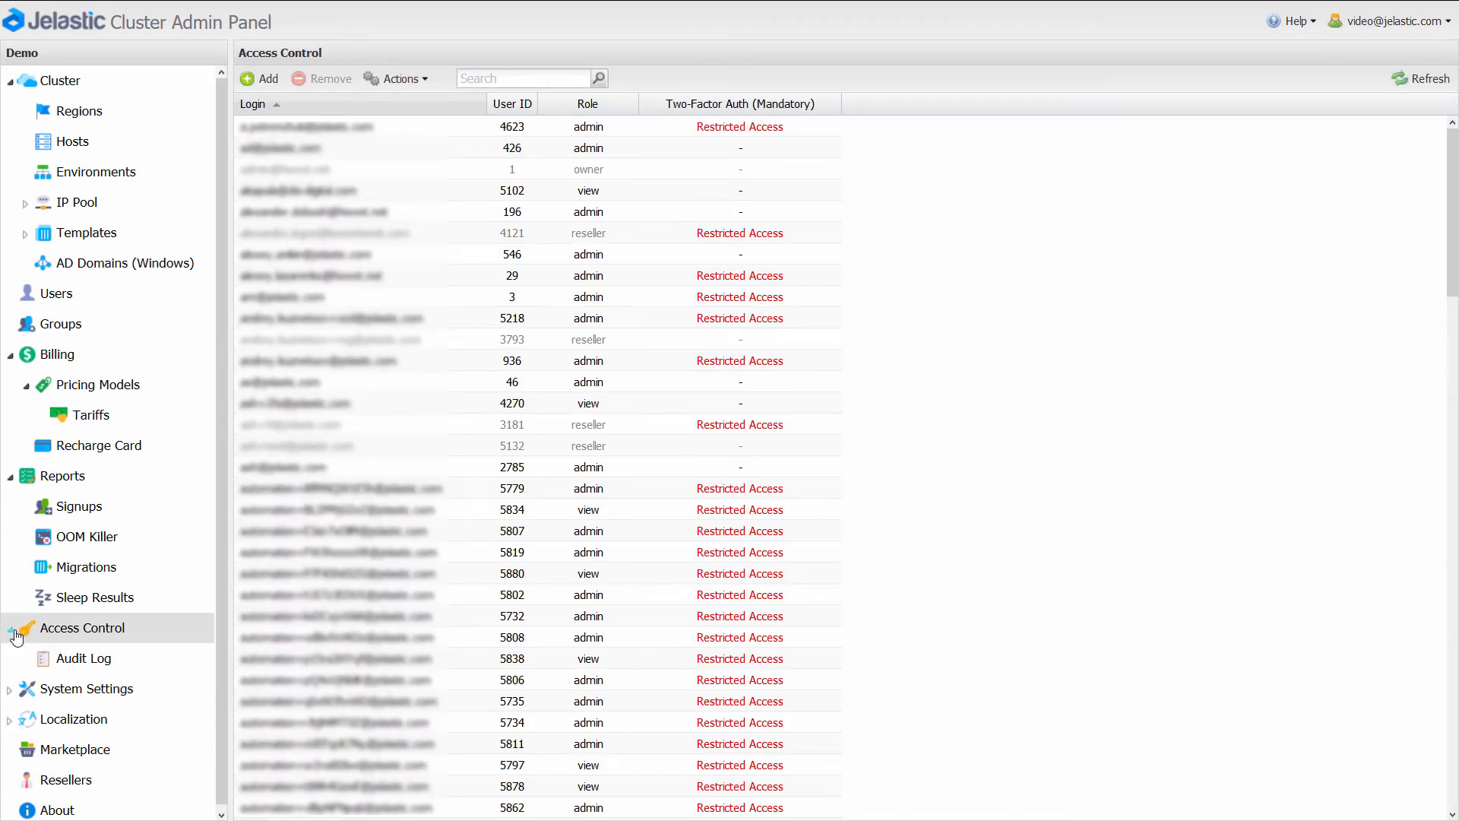
click(73, 720)
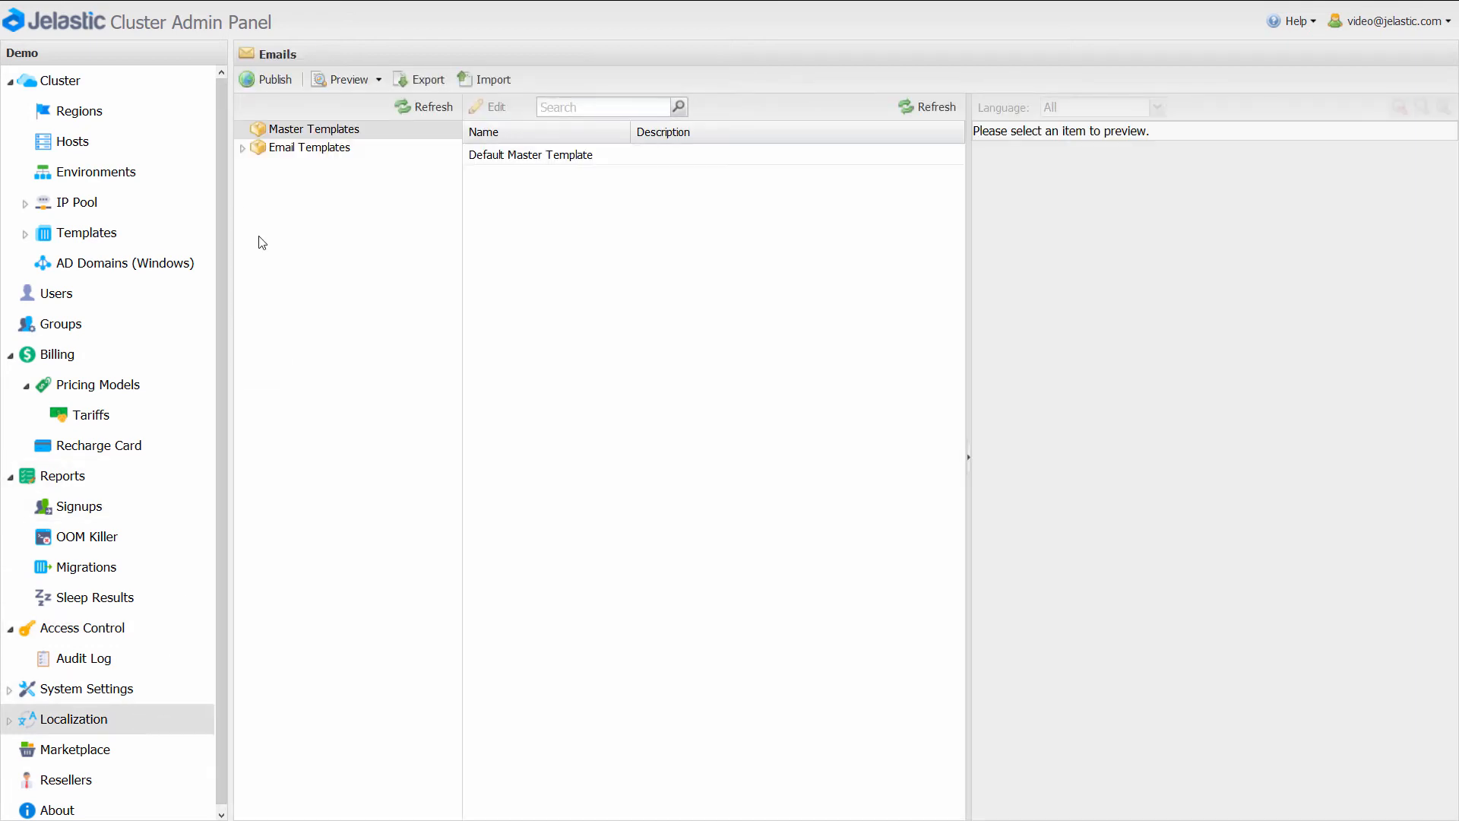
Expand Email Templates to browse the Billing and Authentication templates, then go to Marketplace
click(241, 146)
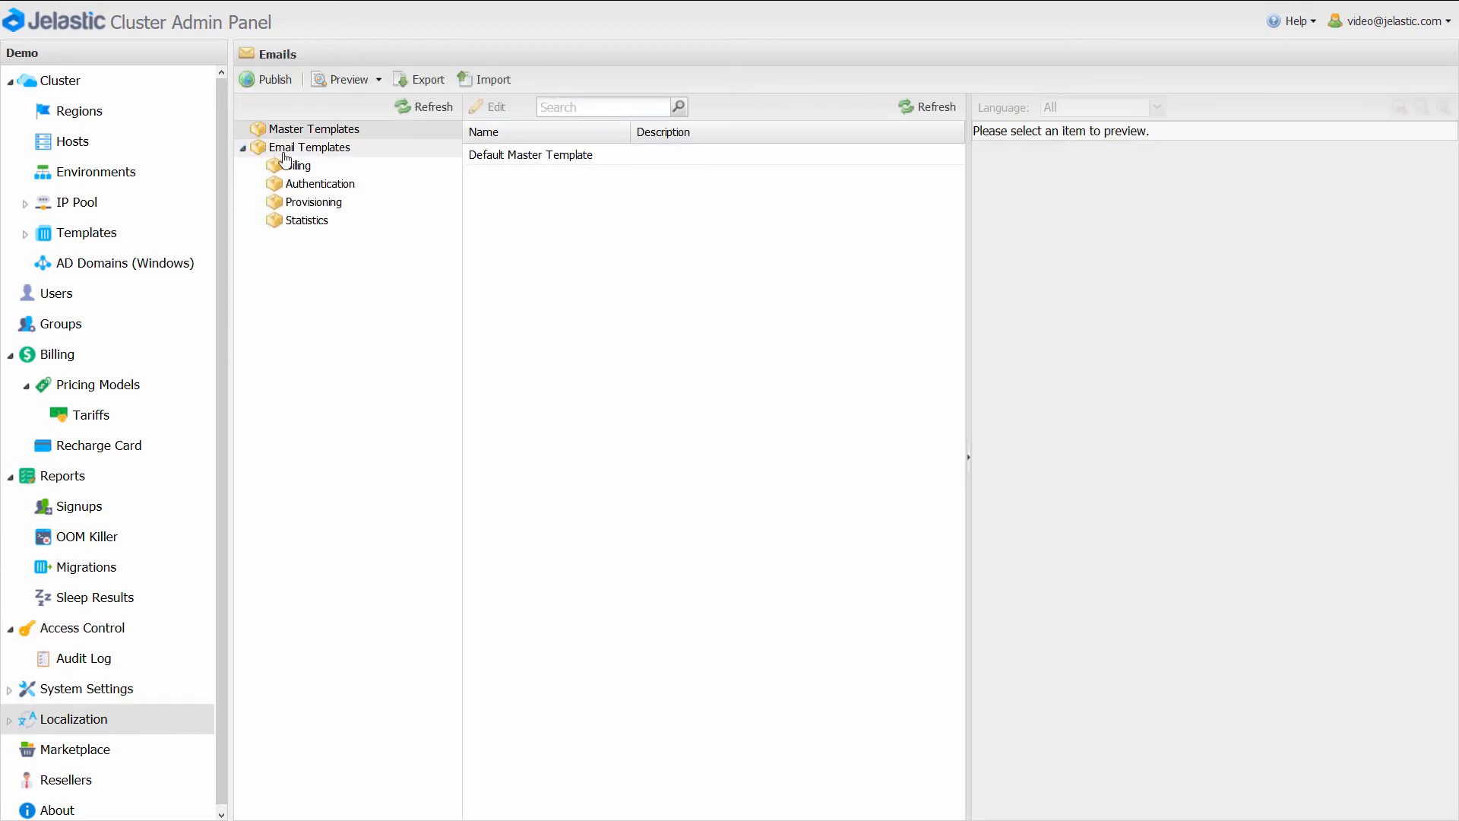
click(299, 165)
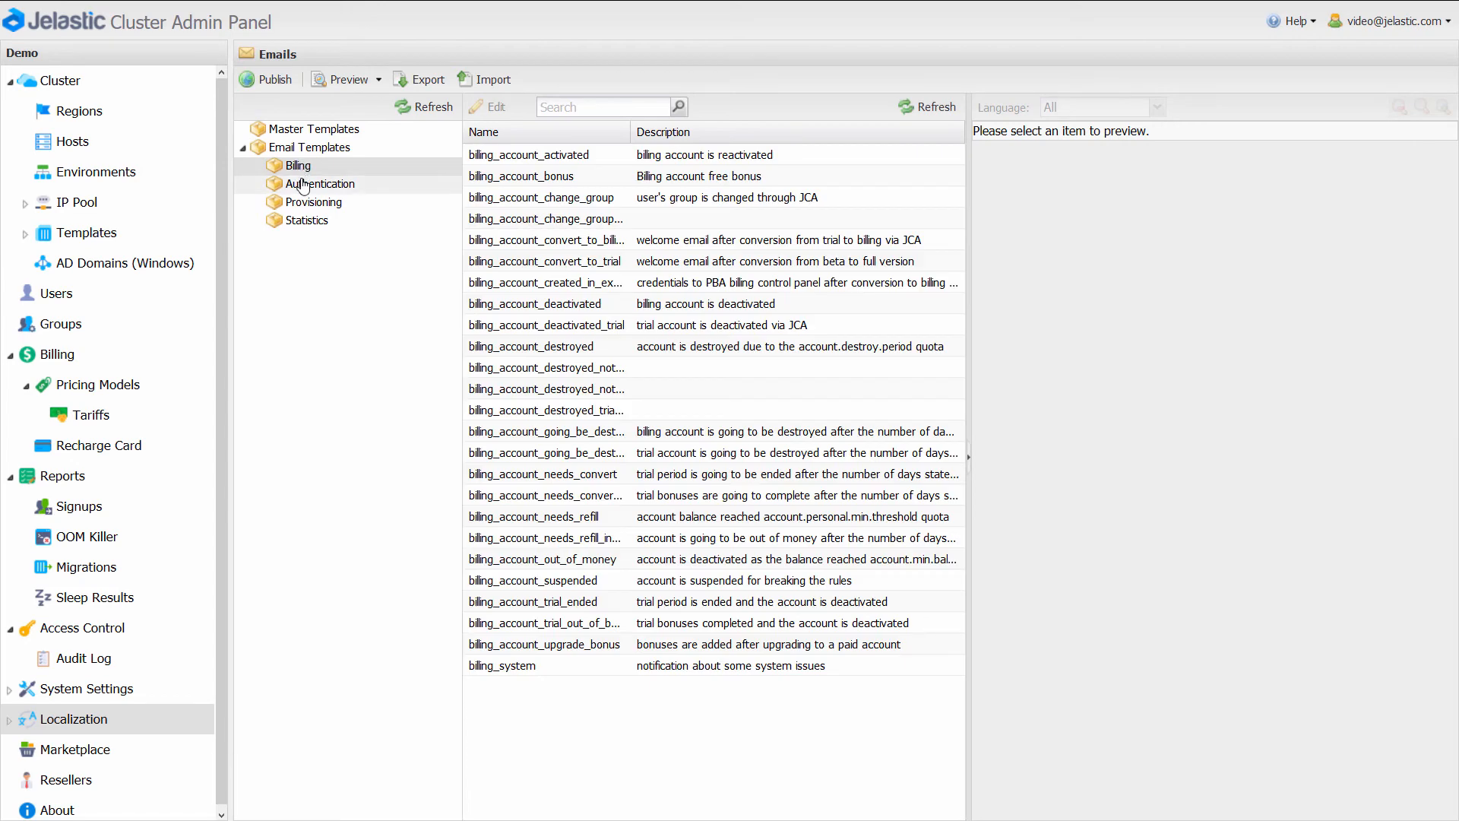
click(306, 220)
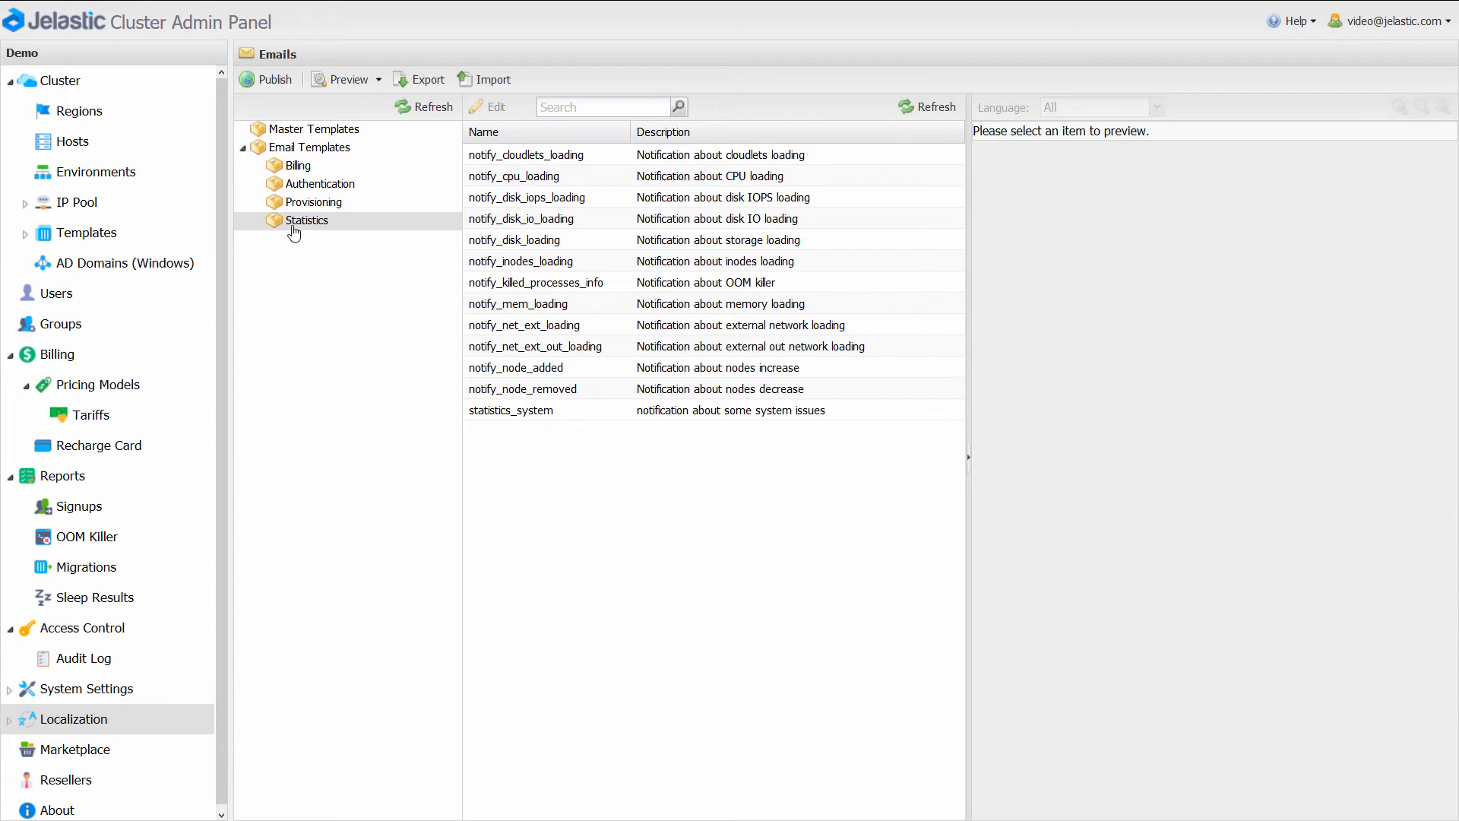
click(78, 750)
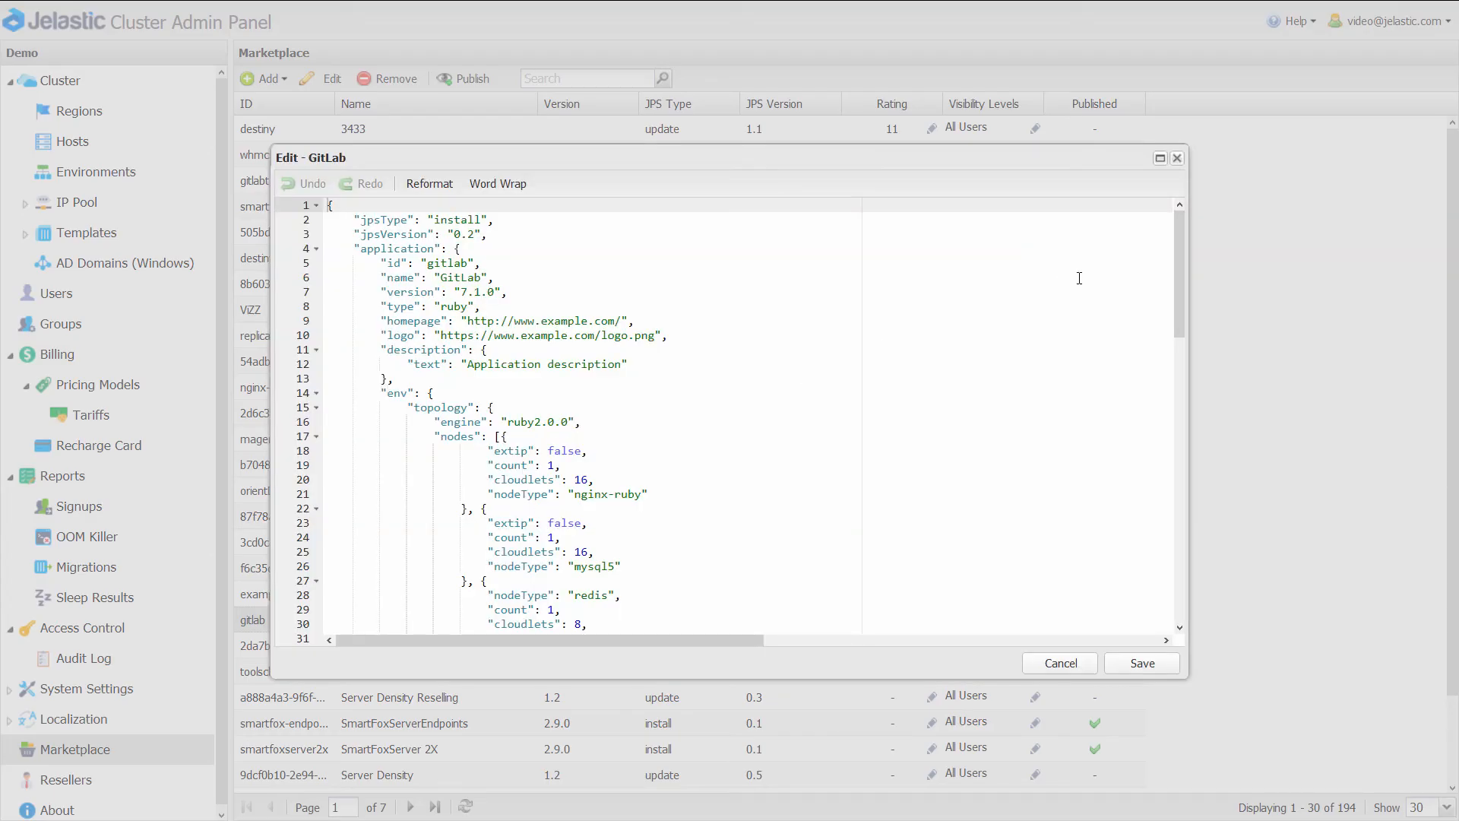
Search Marketplace for 'kubernet' to view Kubernetes Cluster, then view the Resellers and About pages
click(1059, 663)
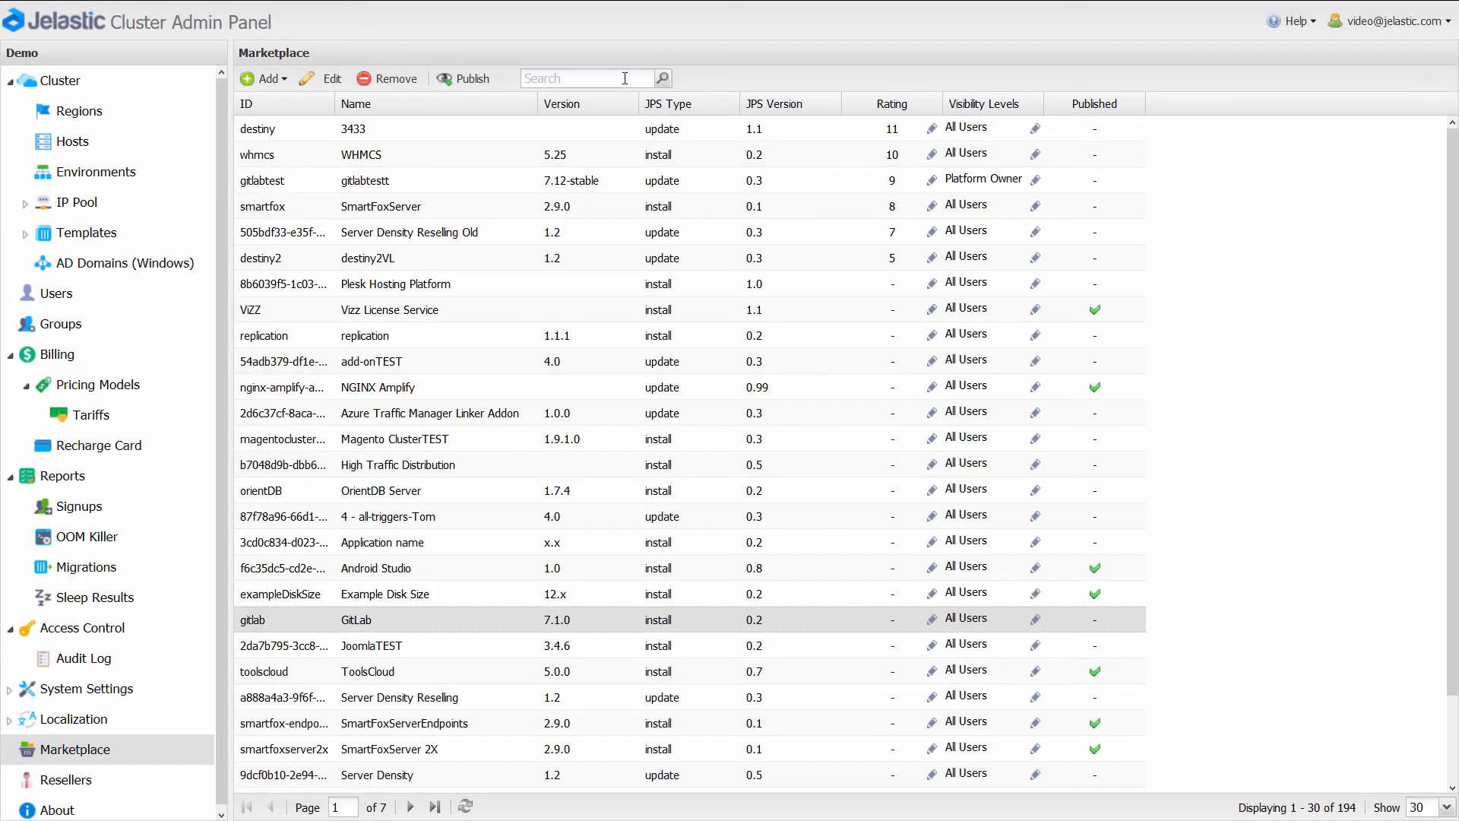
text(kubernetes)
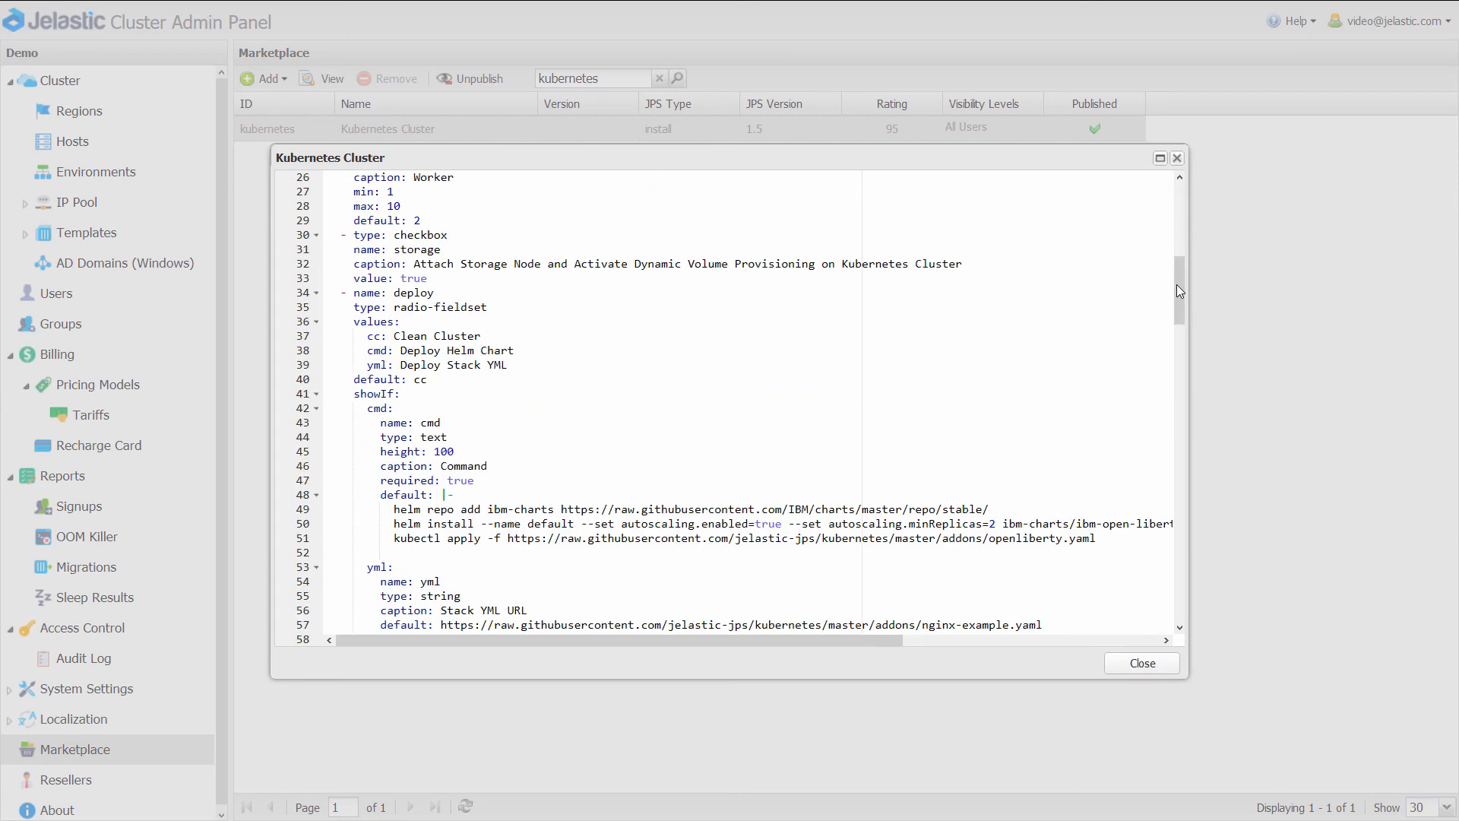
click(1140, 662)
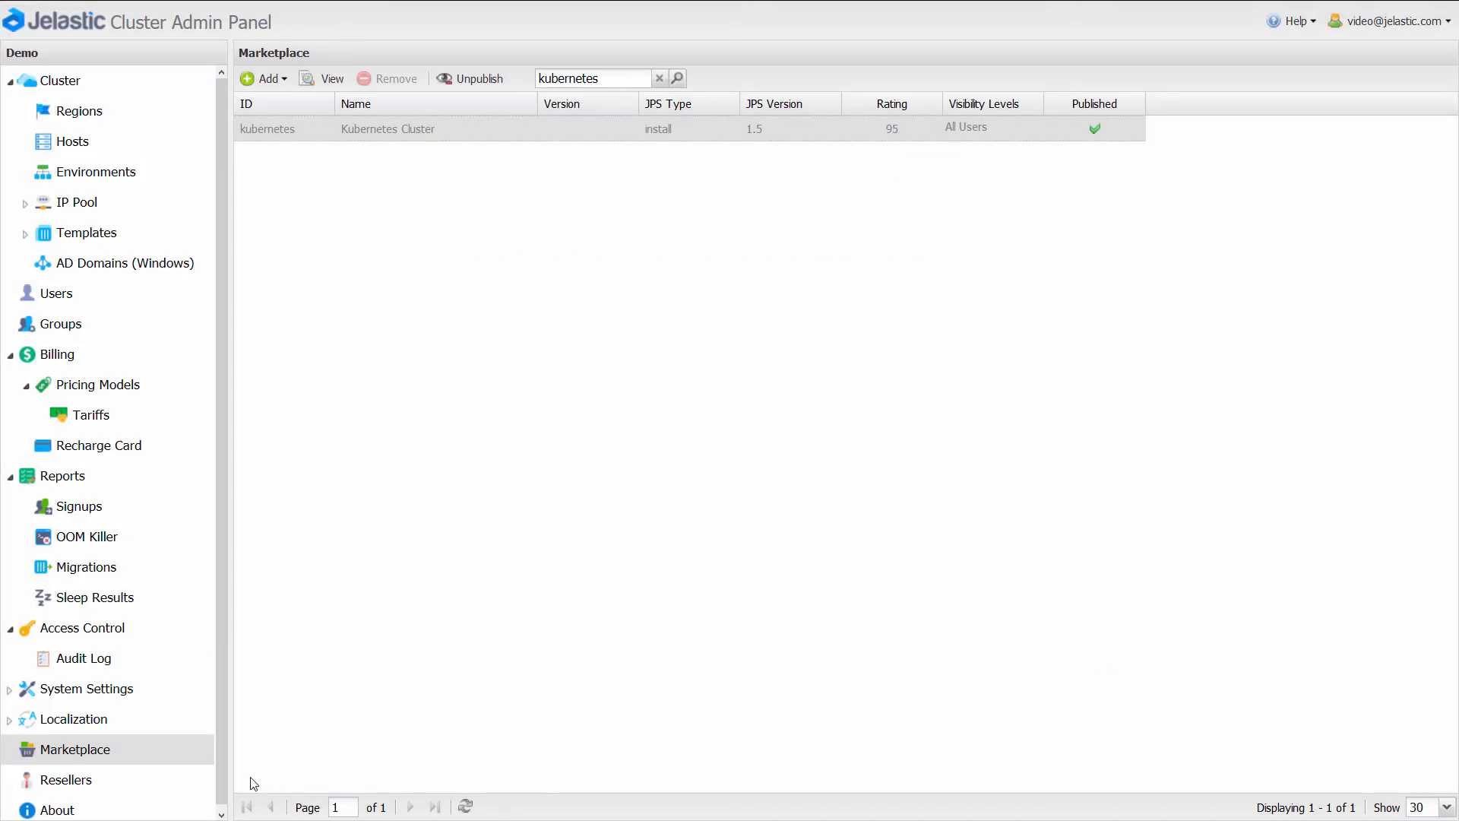
click(67, 780)
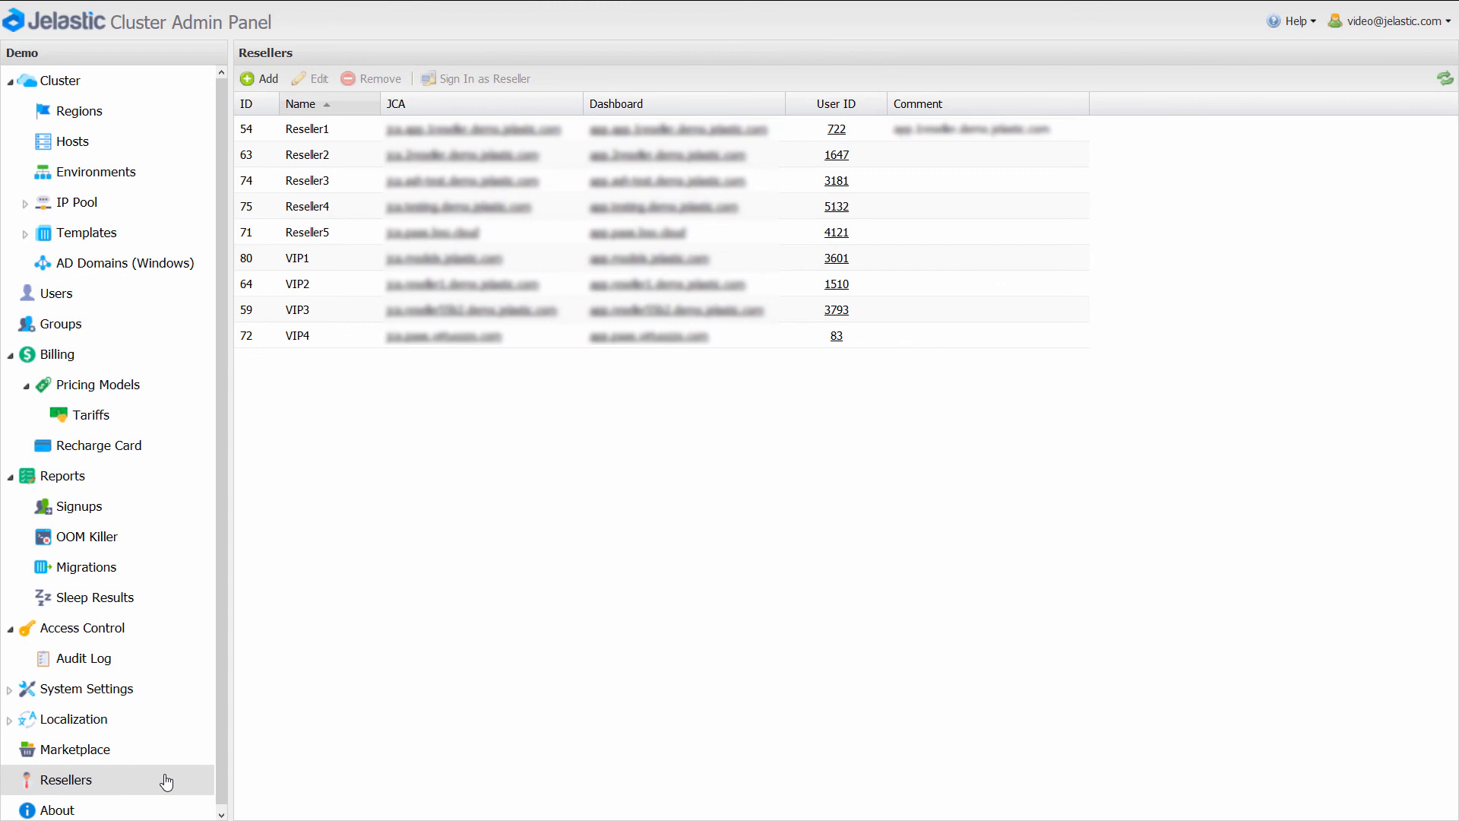
click(57, 810)
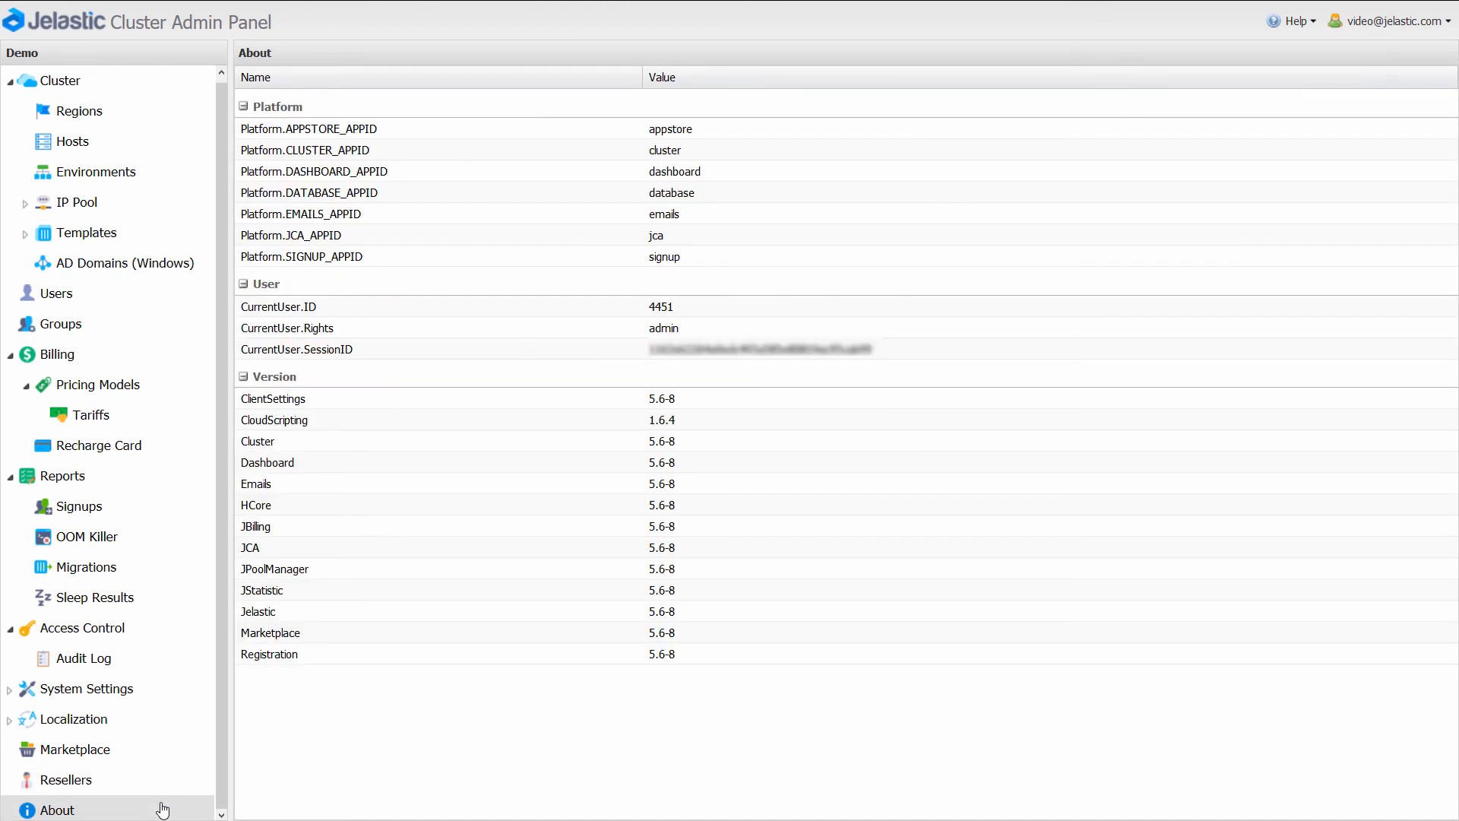